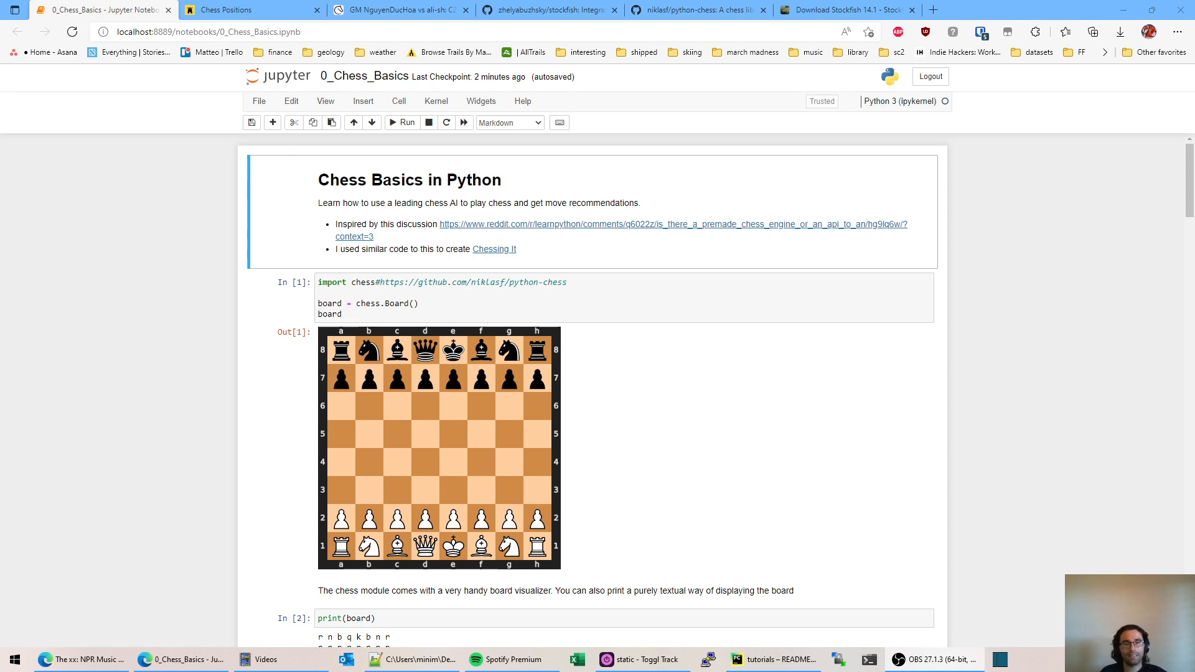
mouse_move(197, 226)
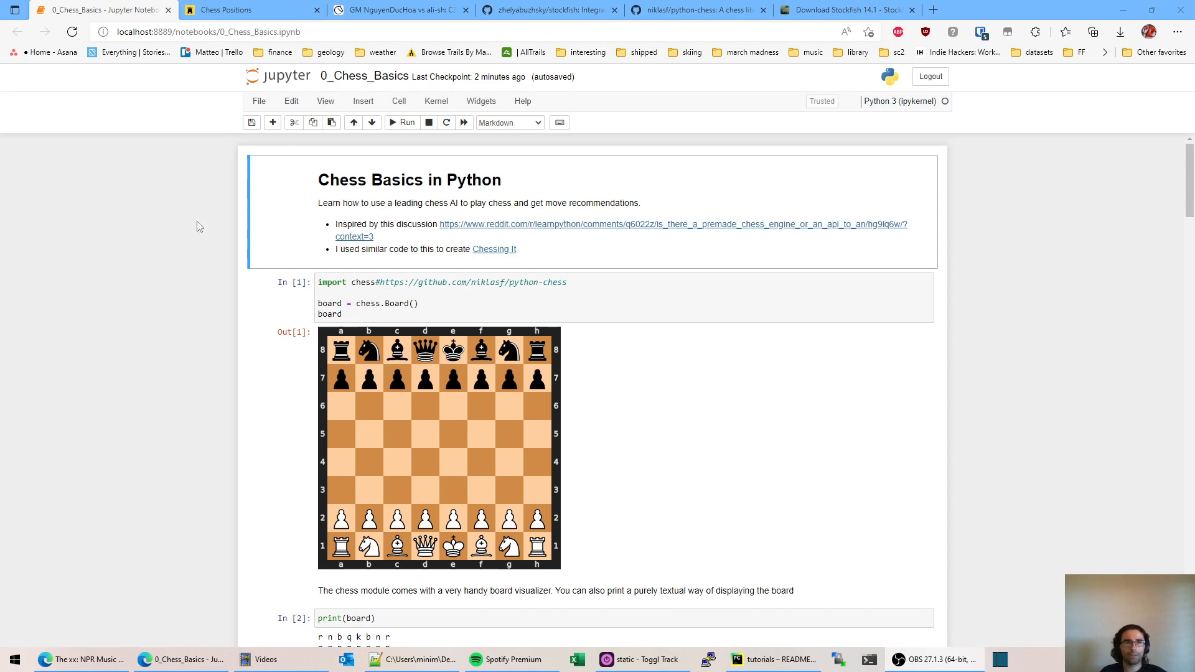
Step: Load the next random position and reveal its +1.02 engine evaluation for the Caro-Kann
click(226, 10)
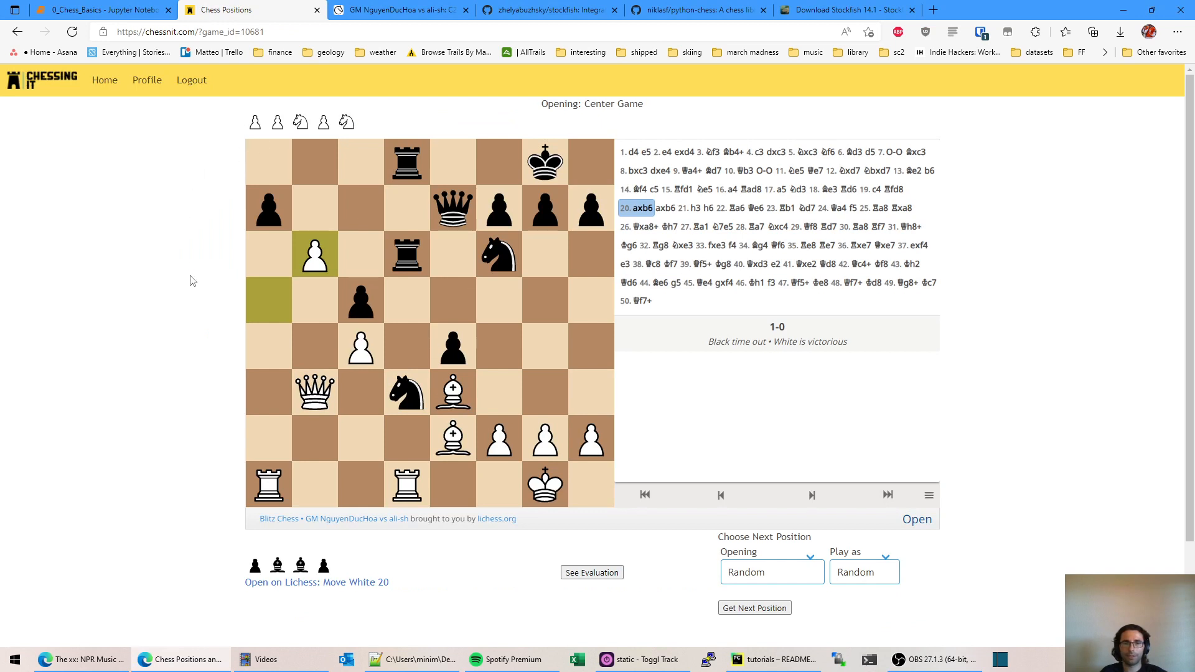
mouse_move(332, 312)
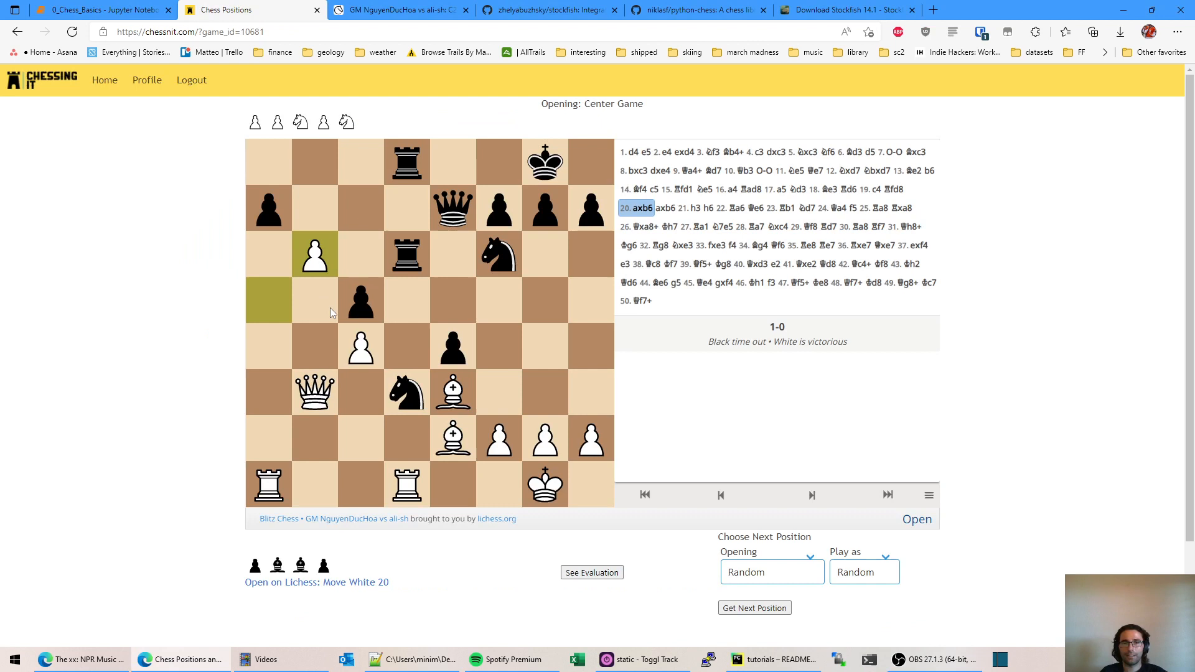
mouse_move(195, 474)
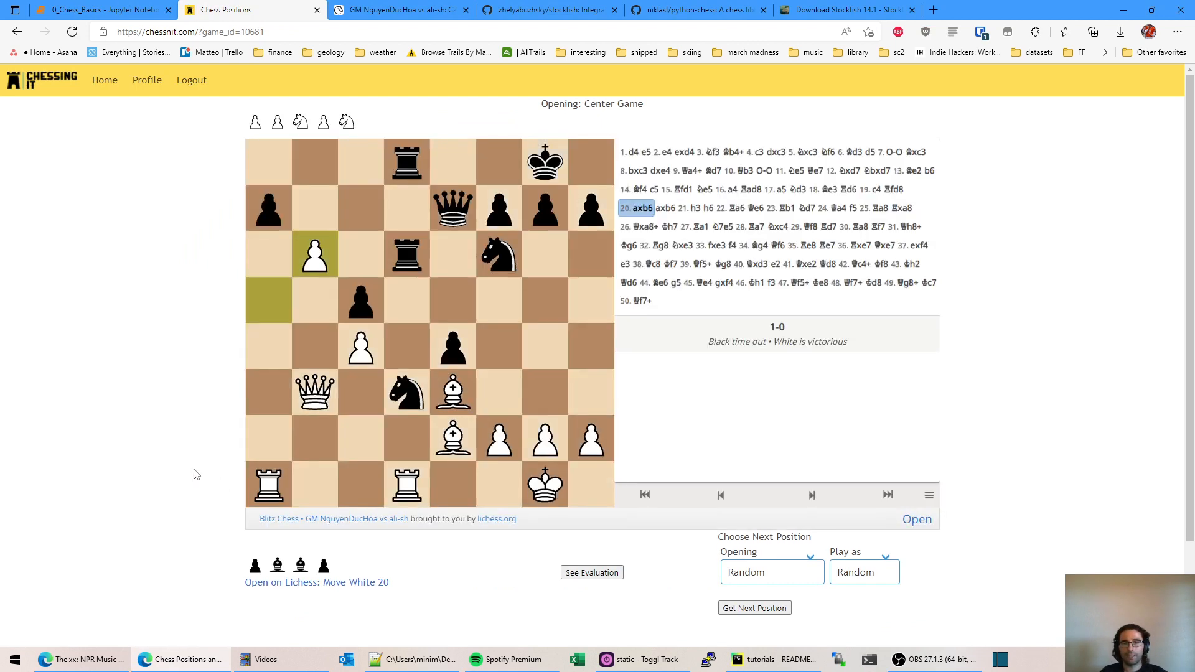
click(753, 608)
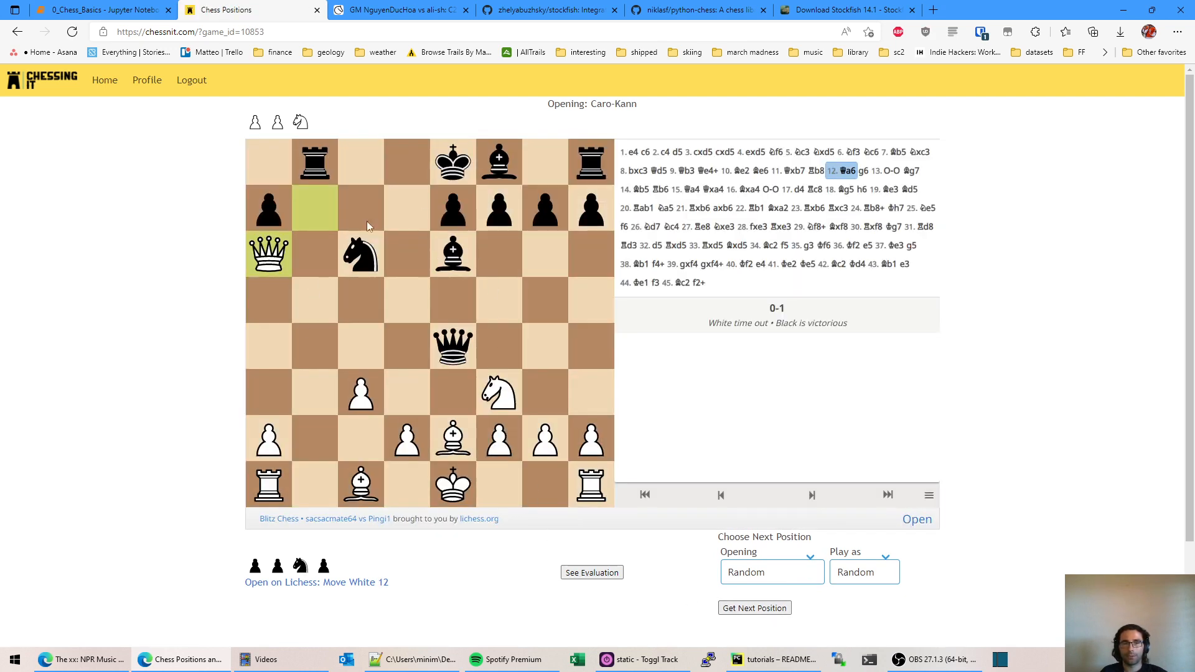
mouse_move(553, 591)
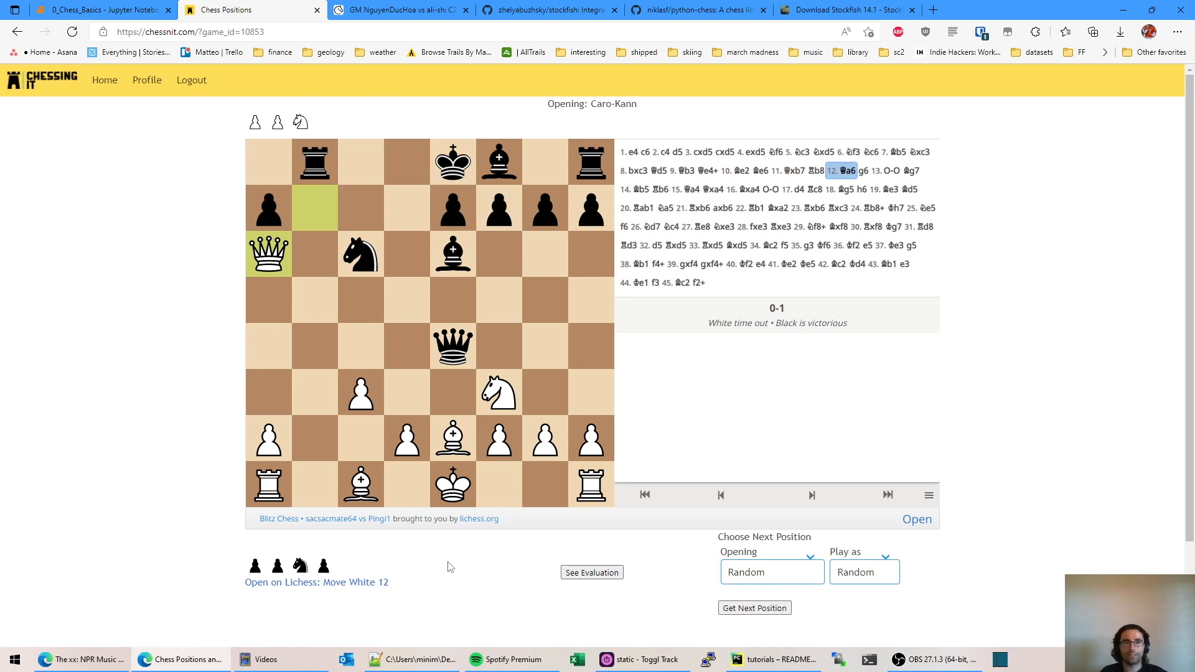
mouse_move(298, 191)
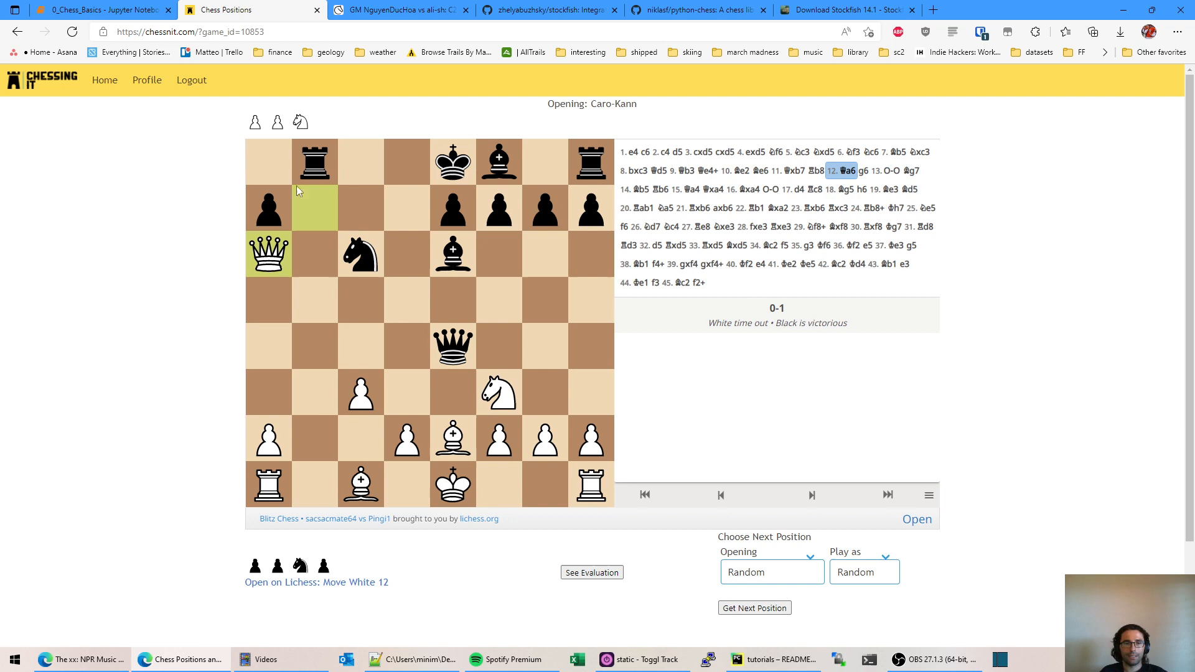
mouse_move(316, 565)
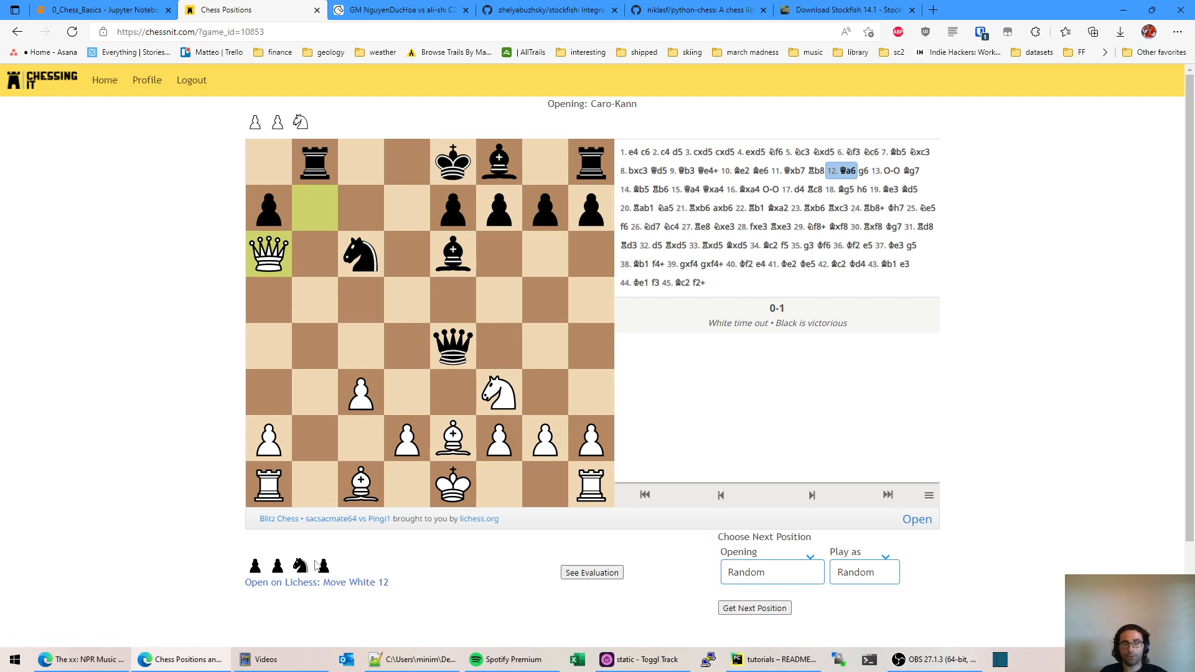
mouse_move(577, 555)
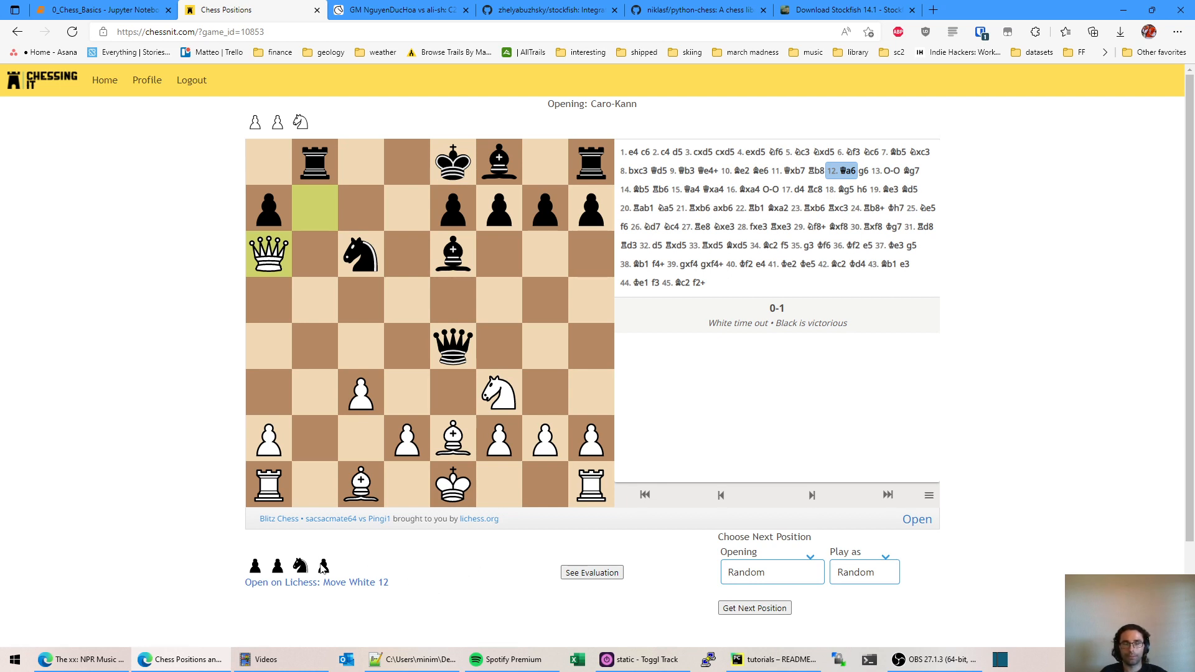
mouse_move(426, 450)
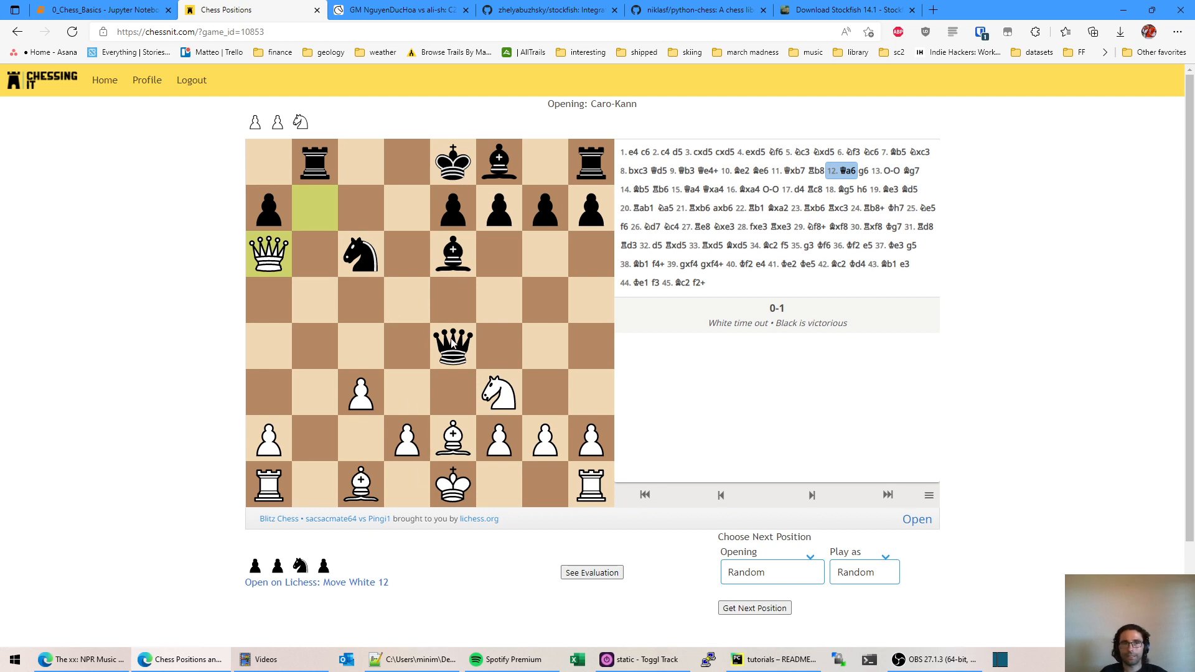
mouse_move(565, 525)
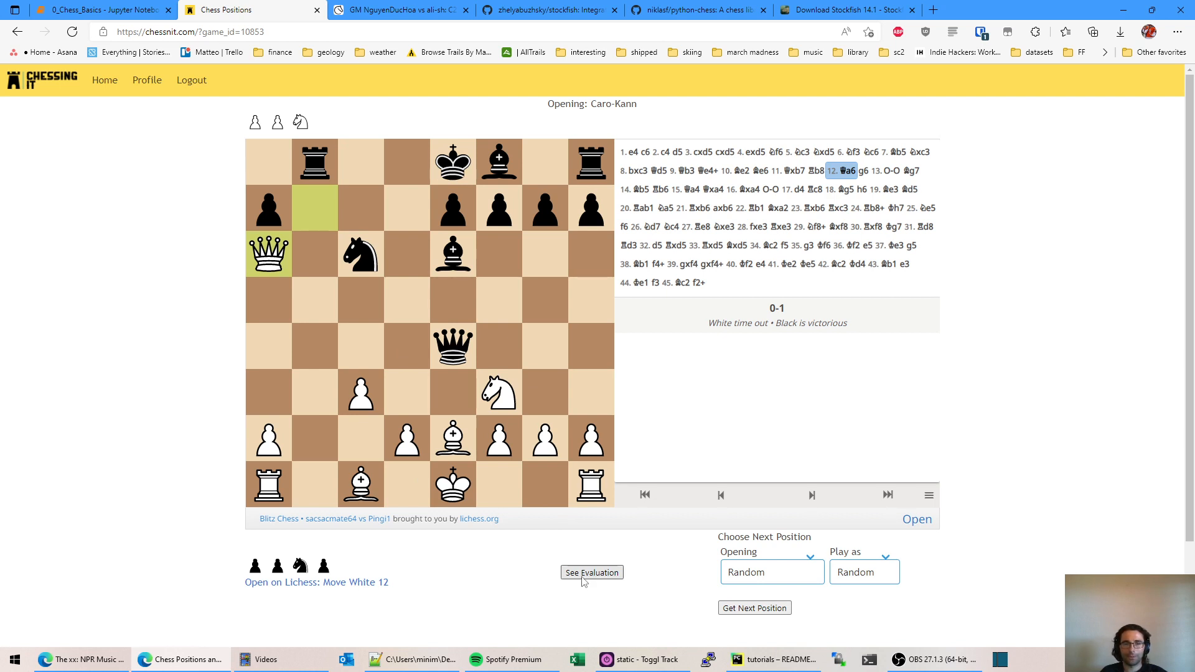
click(592, 573)
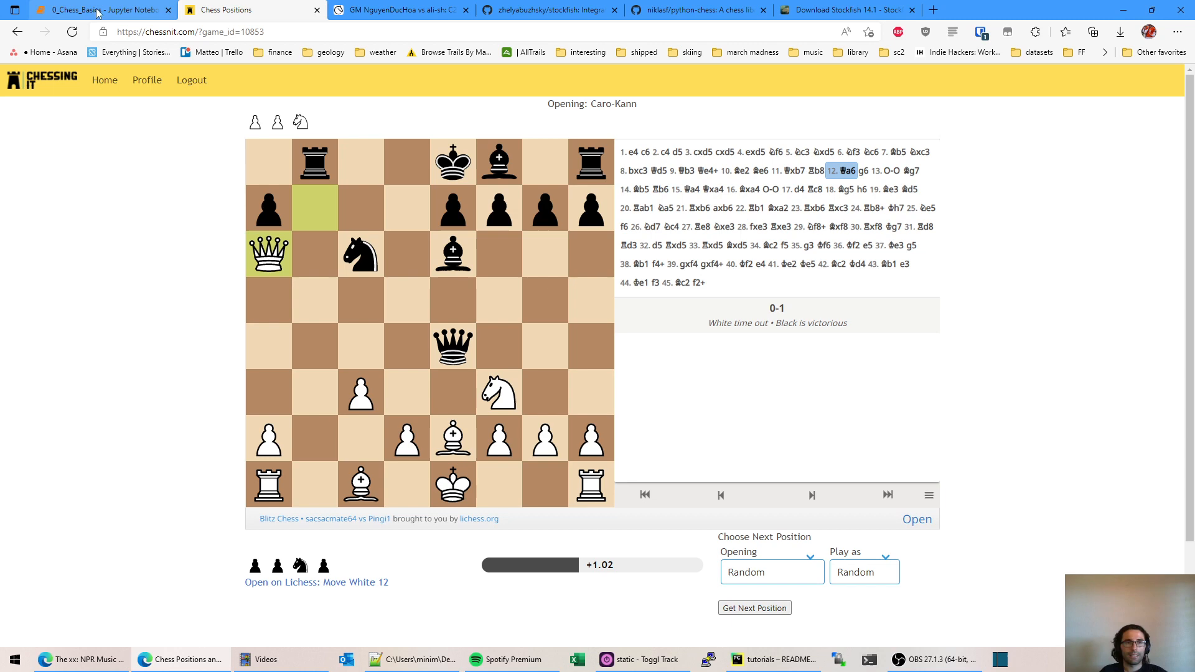
Step: Browse the python-chess GitHub README Features section, then return to the chess basics notebook
click(99, 9)
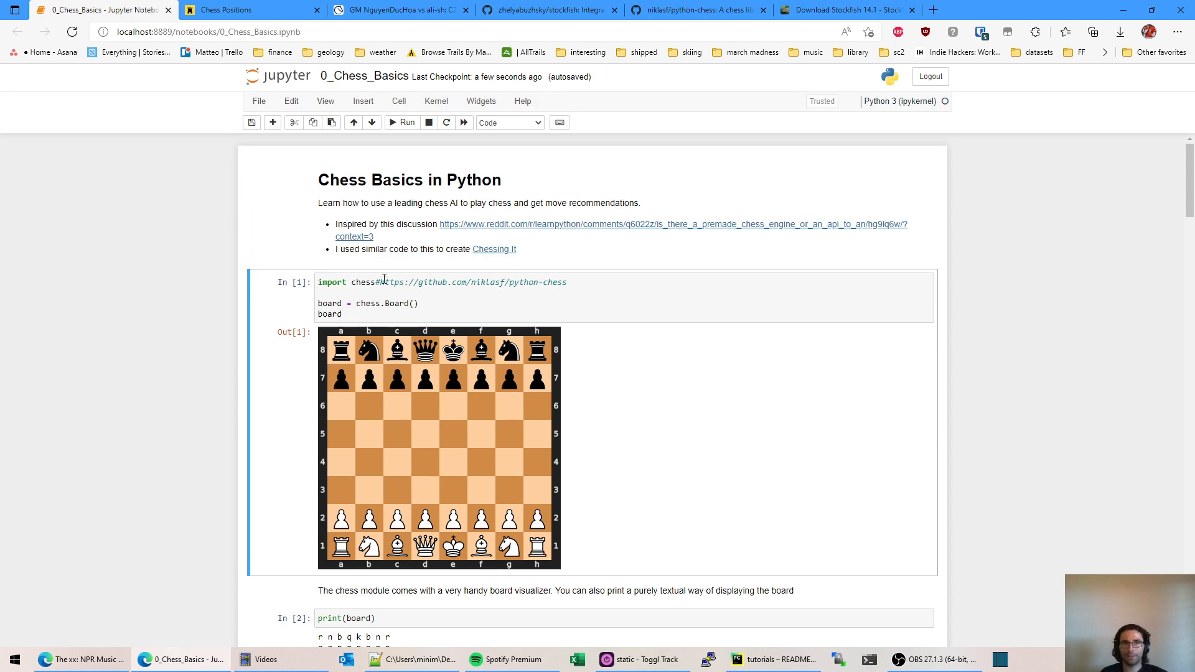
click(313, 10)
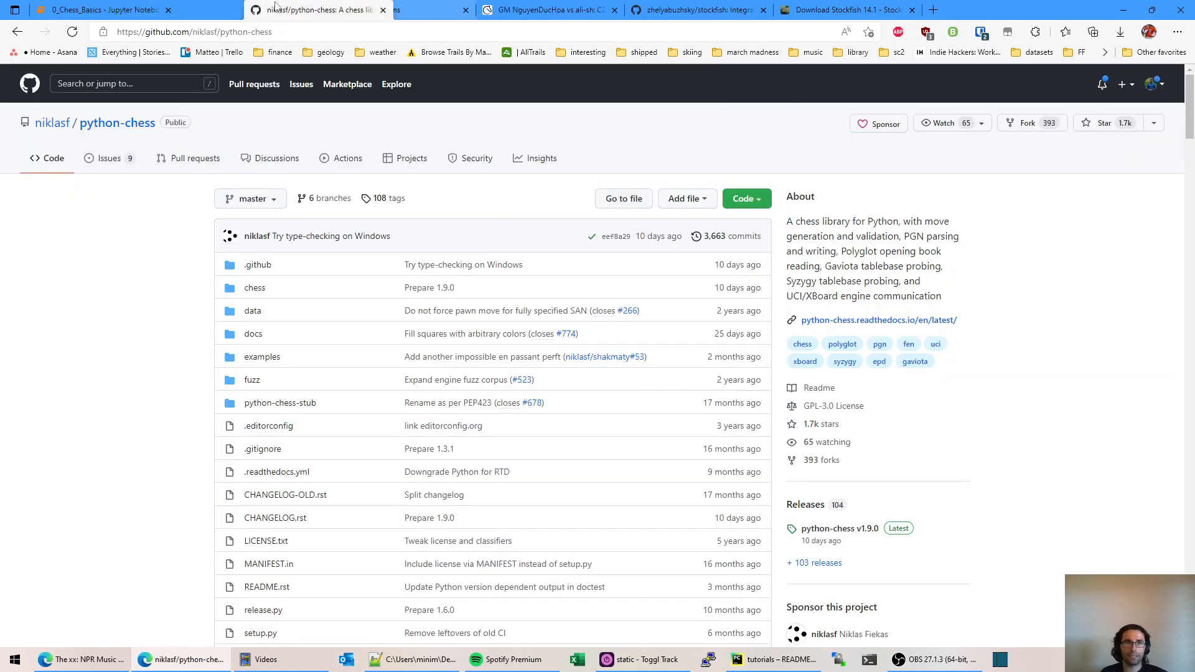
scroll(down, 3)
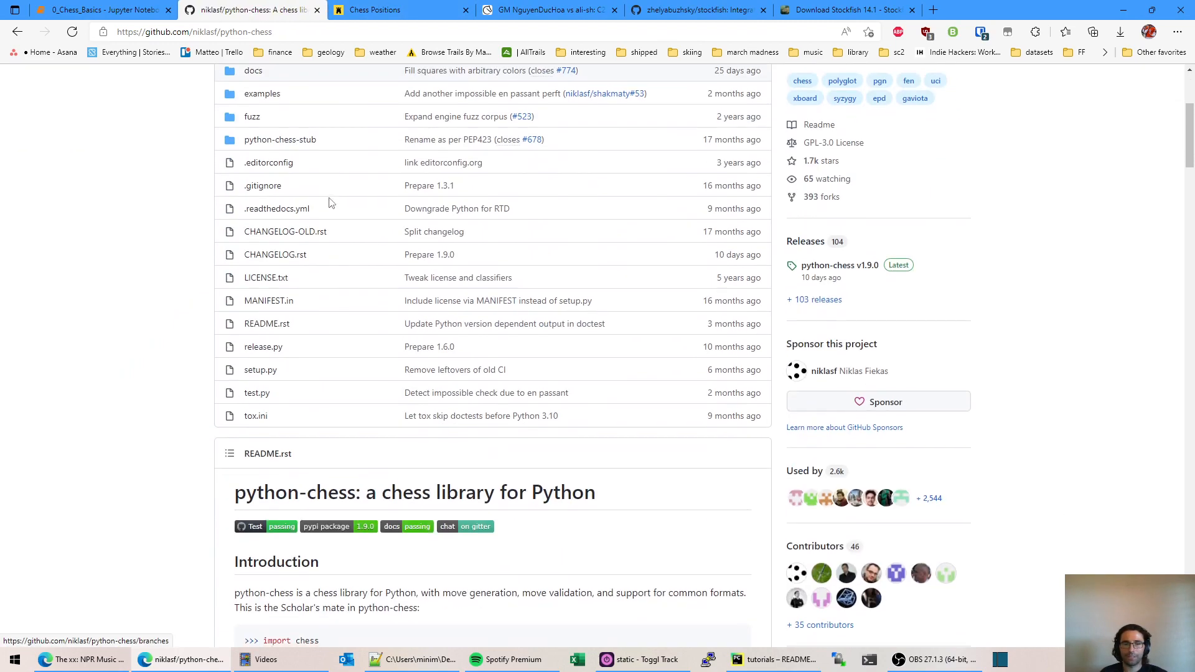
scroll(down, 3)
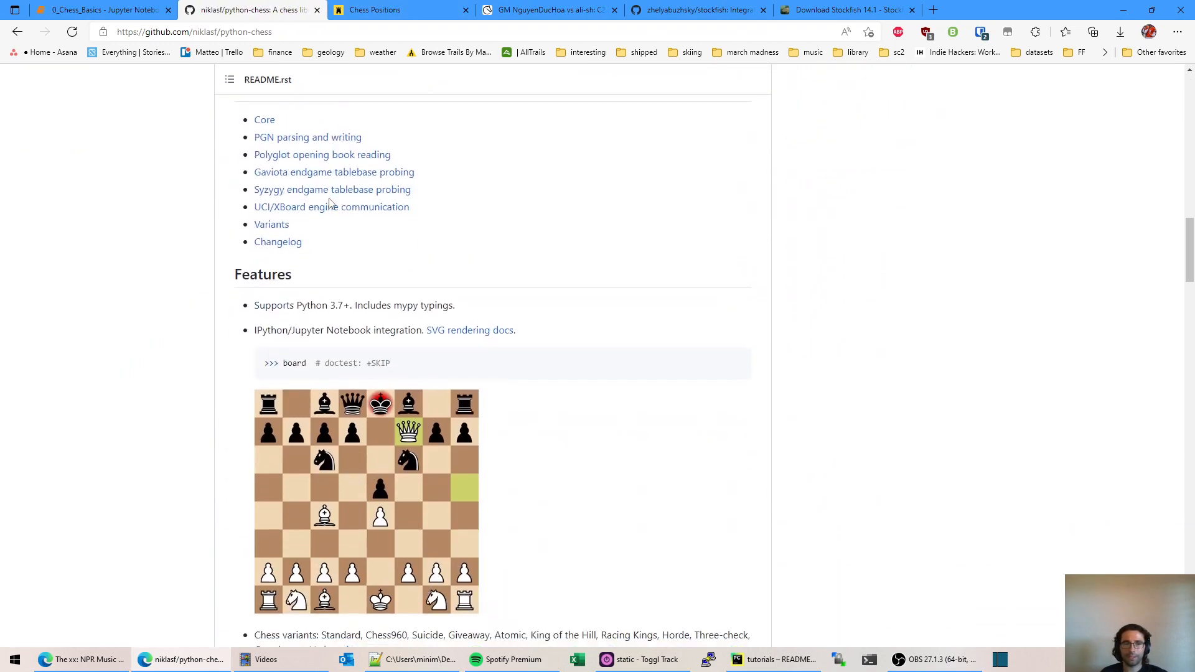
scroll(down, 3)
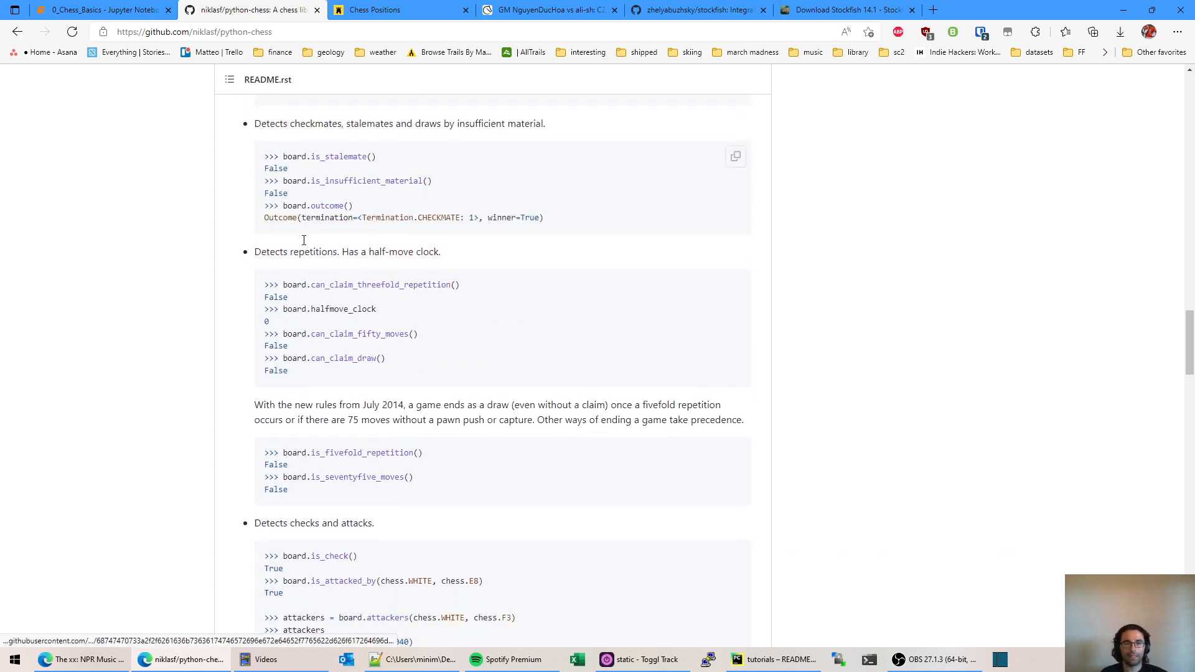
scroll(down, 3)
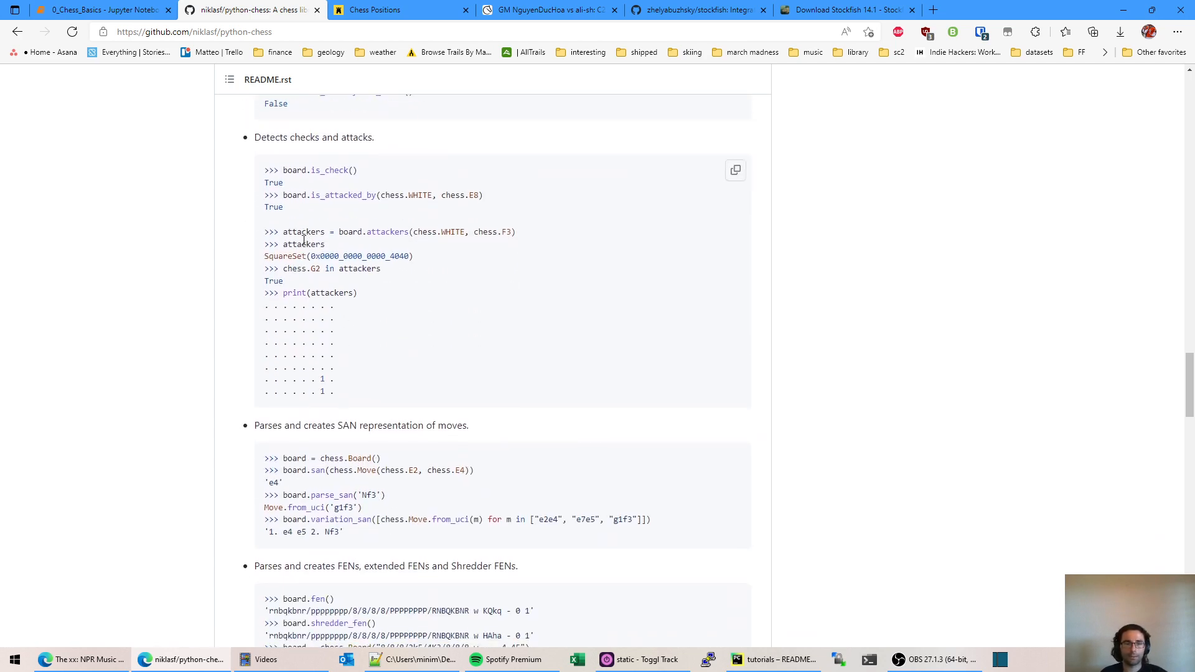
click(100, 9)
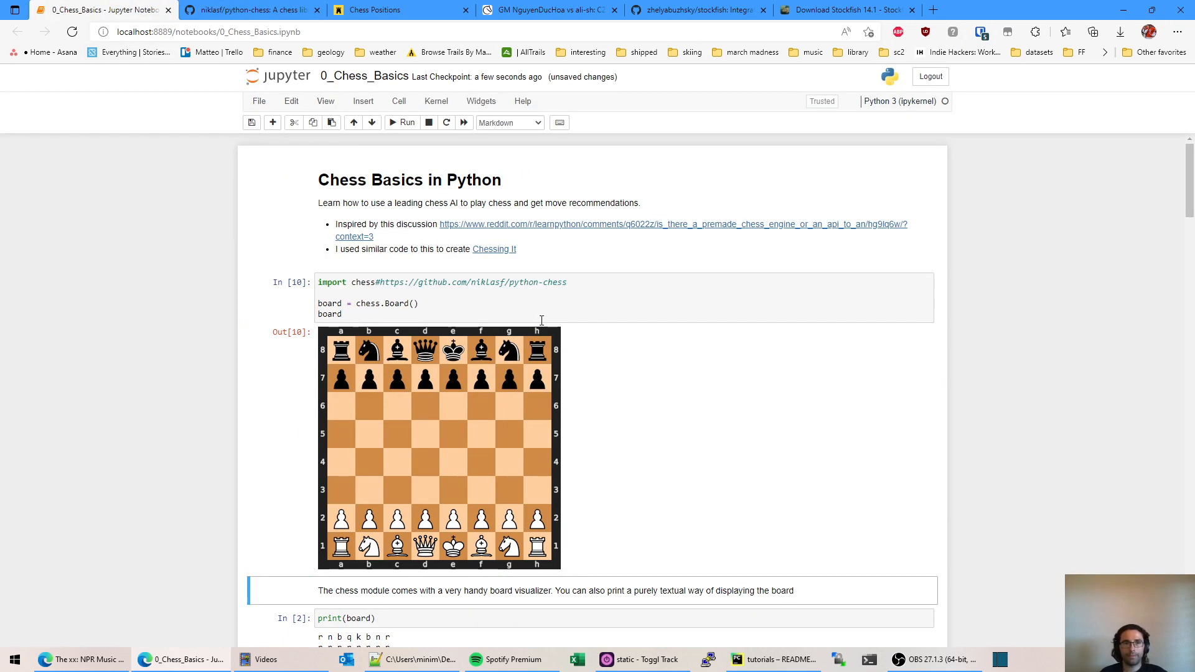
Step: Scroll through the regenerated starting board, print(board) output, legal moves and checkmate cells
scroll(down, 3)
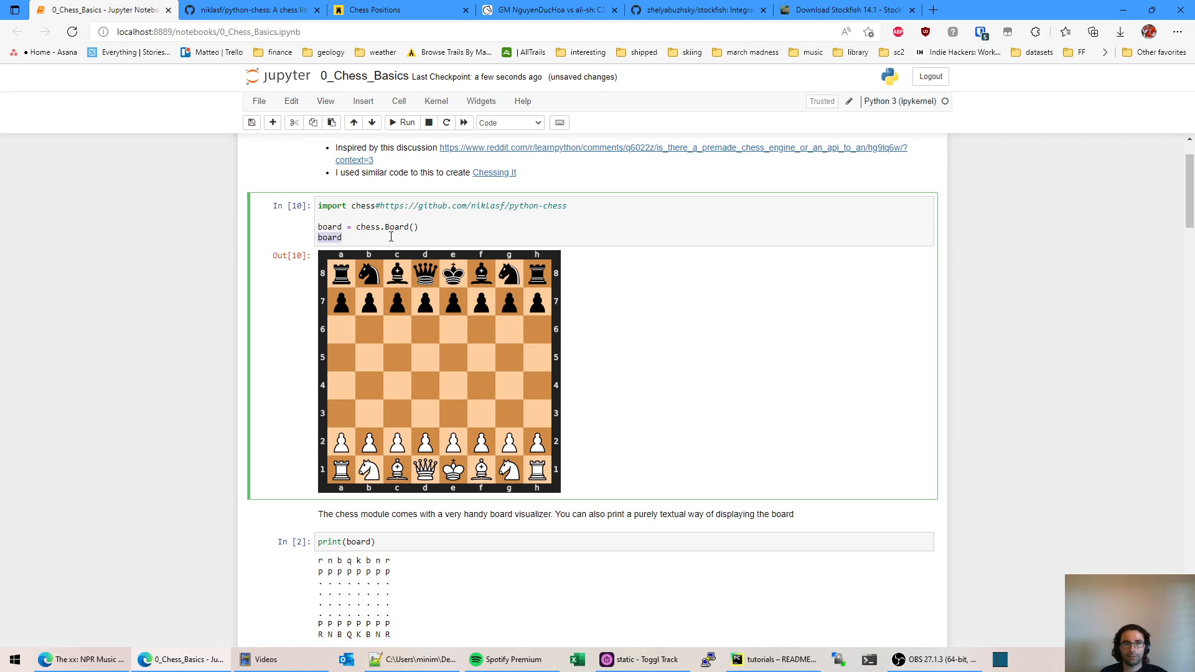
mouse_move(445, 423)
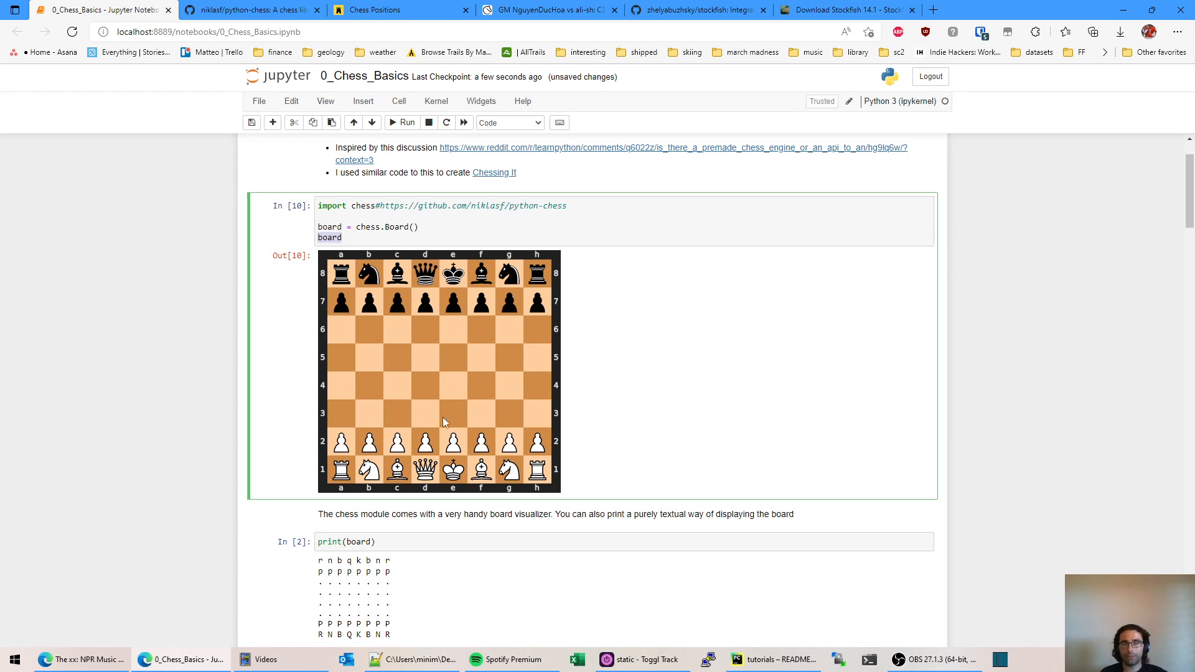
scroll(down, 3)
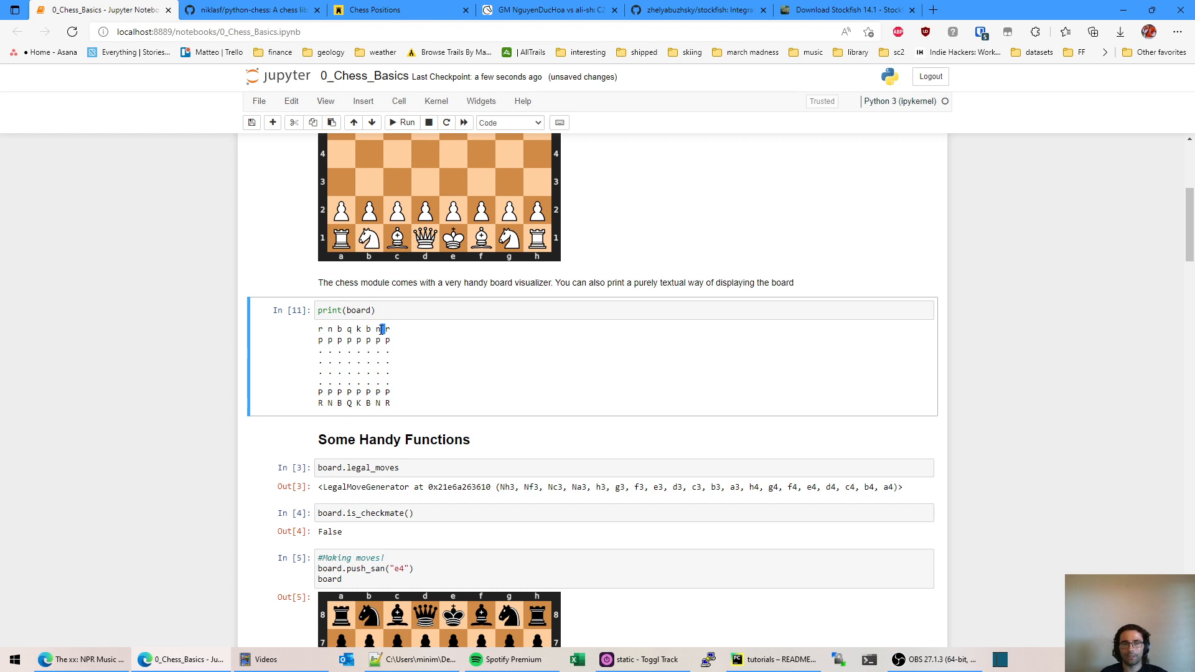
scroll(down, 3)
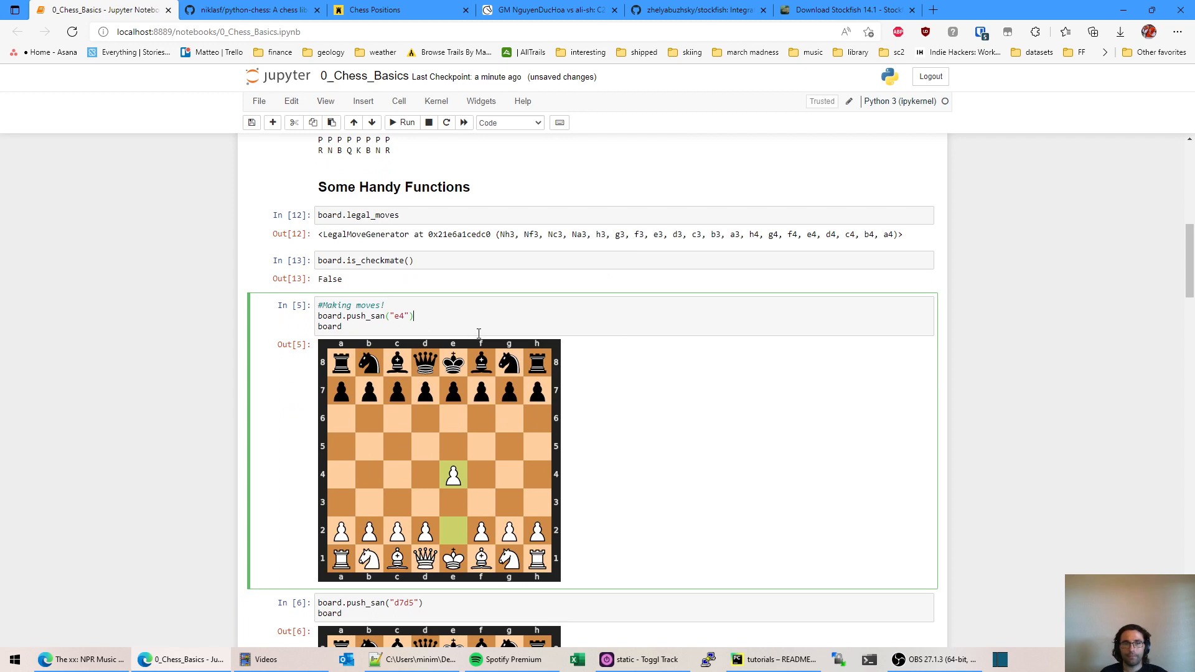
mouse_move(442, 330)
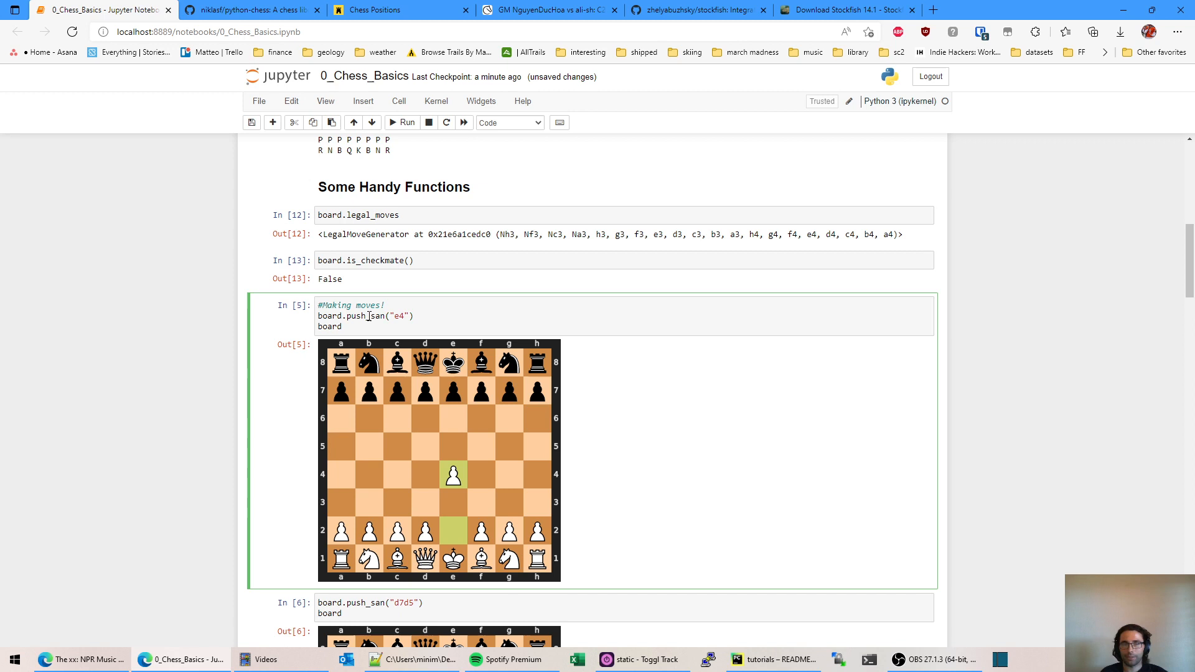
mouse_move(466, 528)
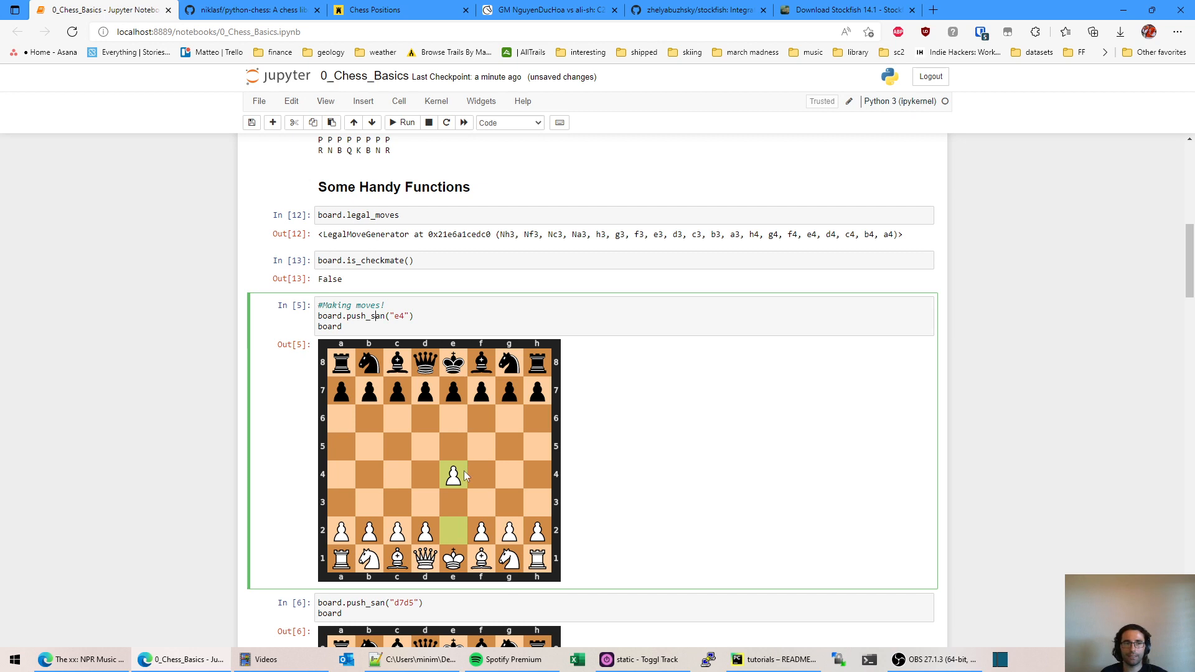
mouse_move(497, 347)
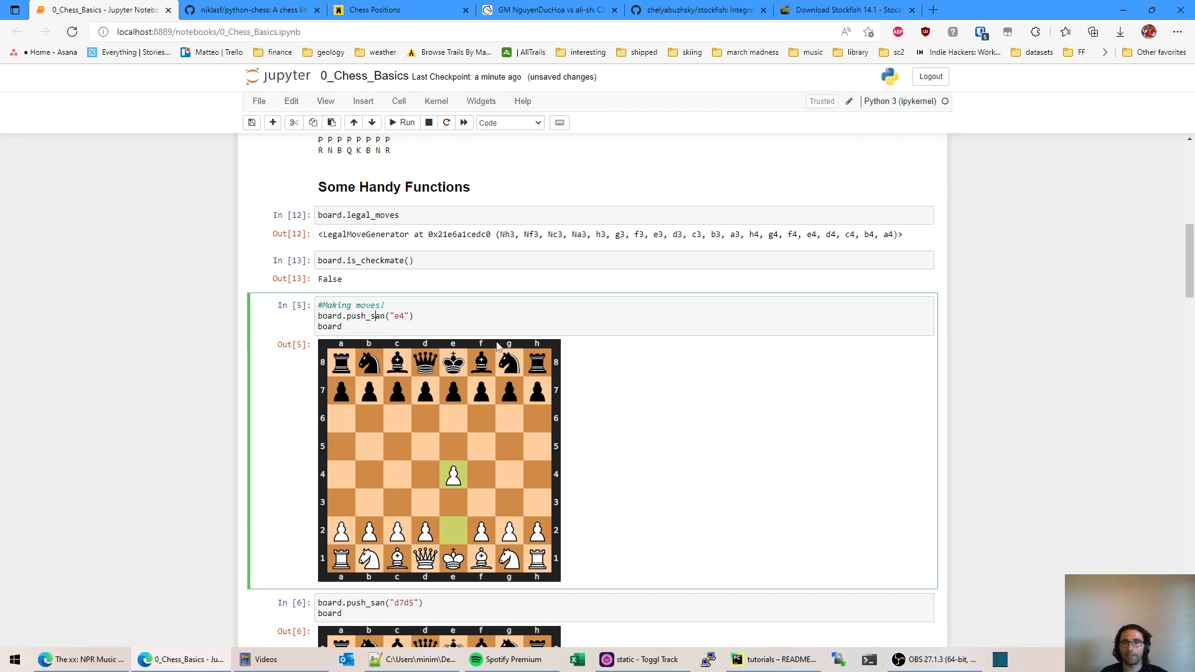
mouse_move(460, 491)
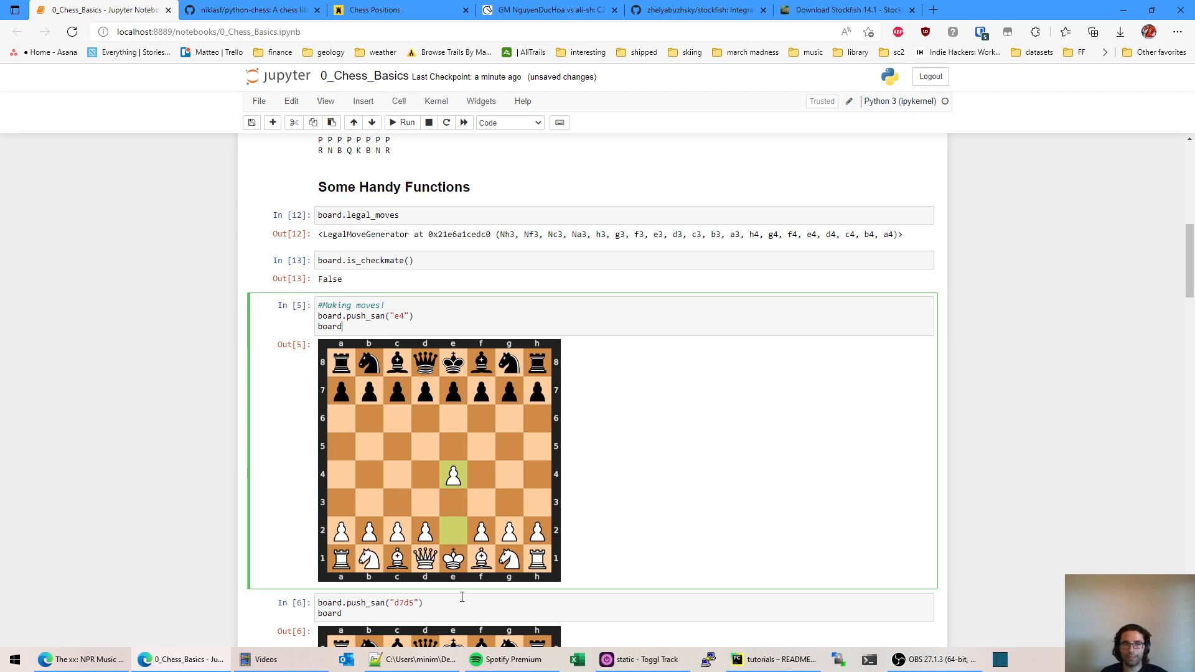
mouse_move(471, 463)
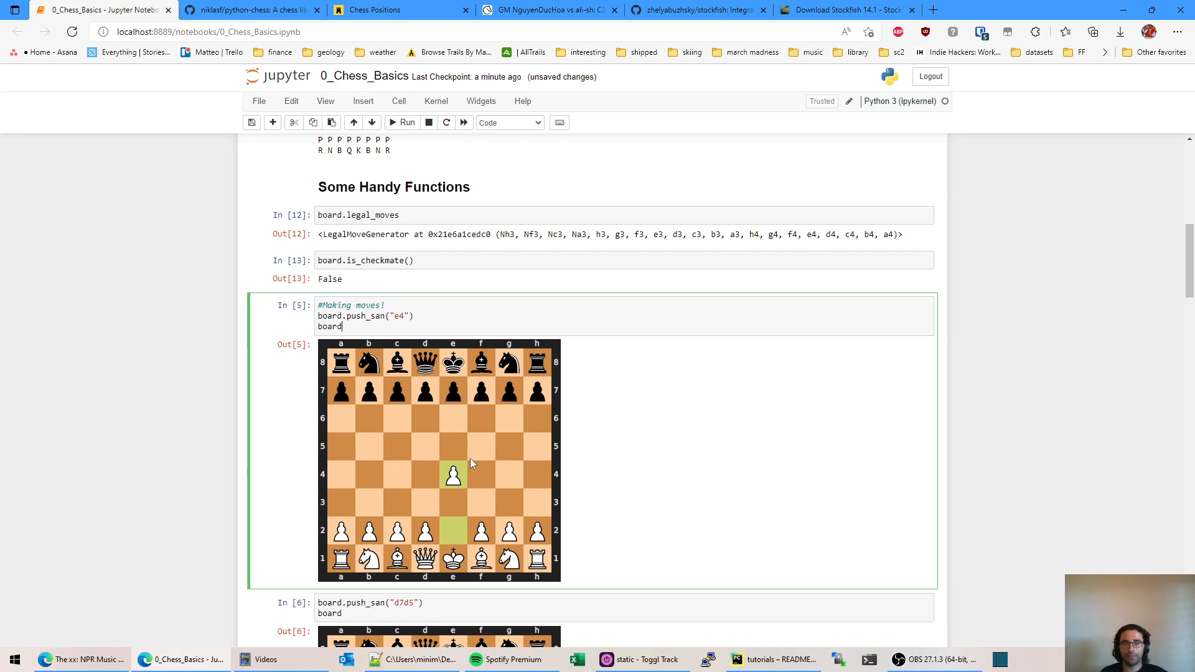
mouse_move(470, 402)
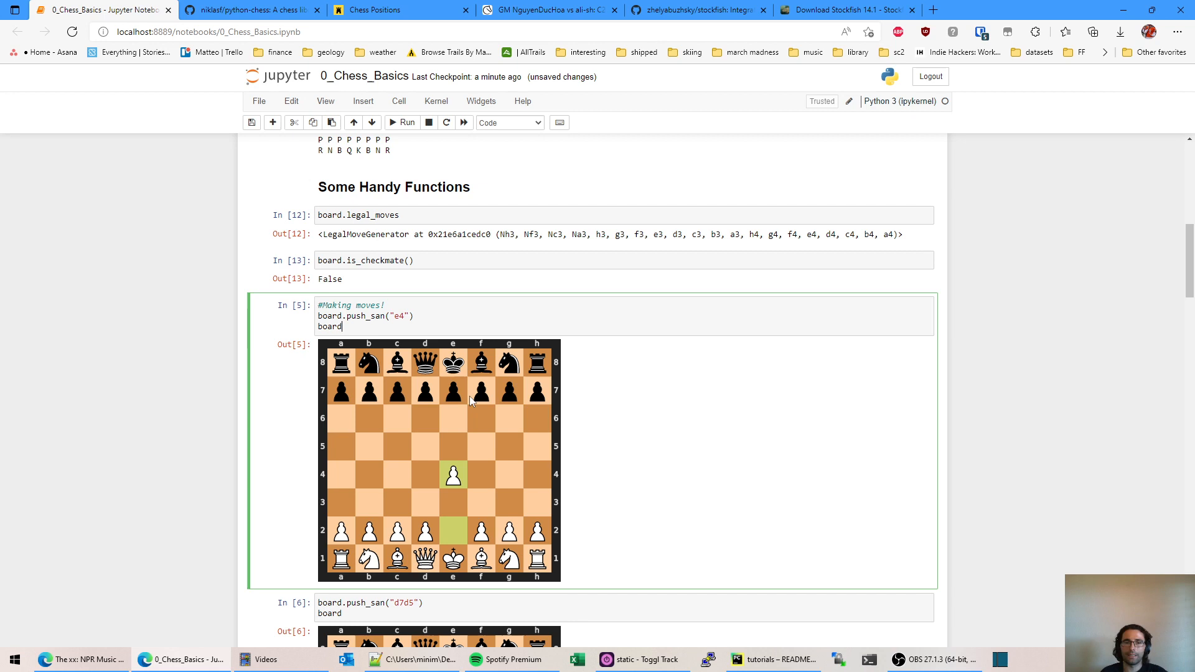
mouse_move(525, 424)
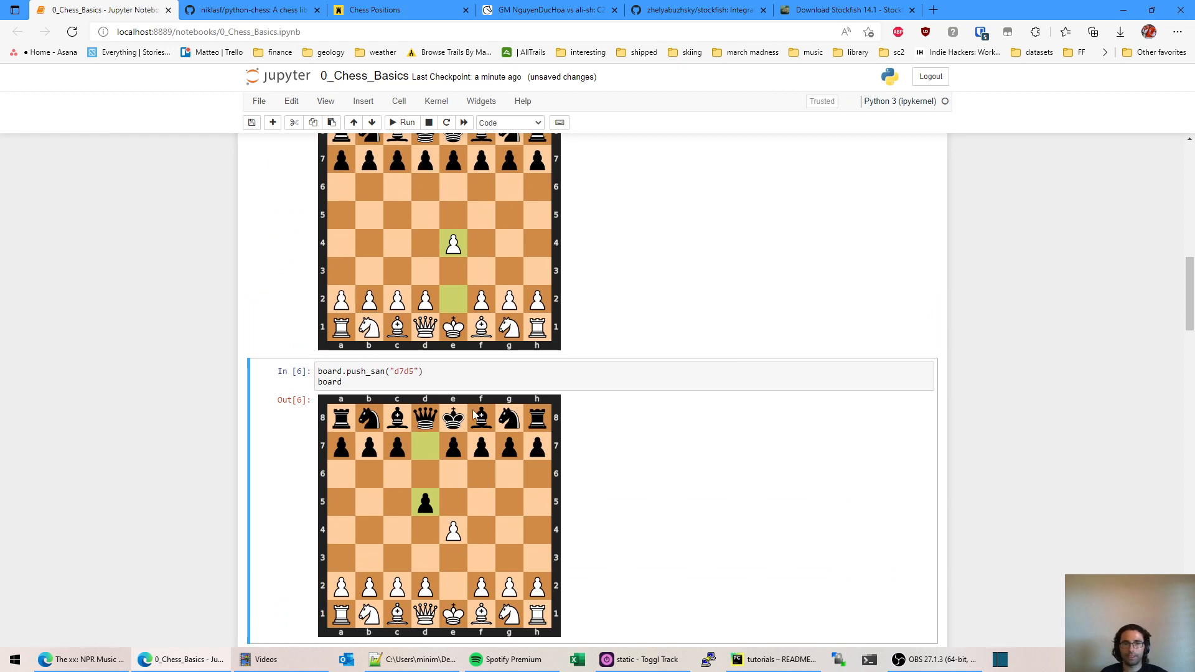
Step: Select the pop cell that undoes Black's d5, leaving only White's e4 on the board
click(403, 371)
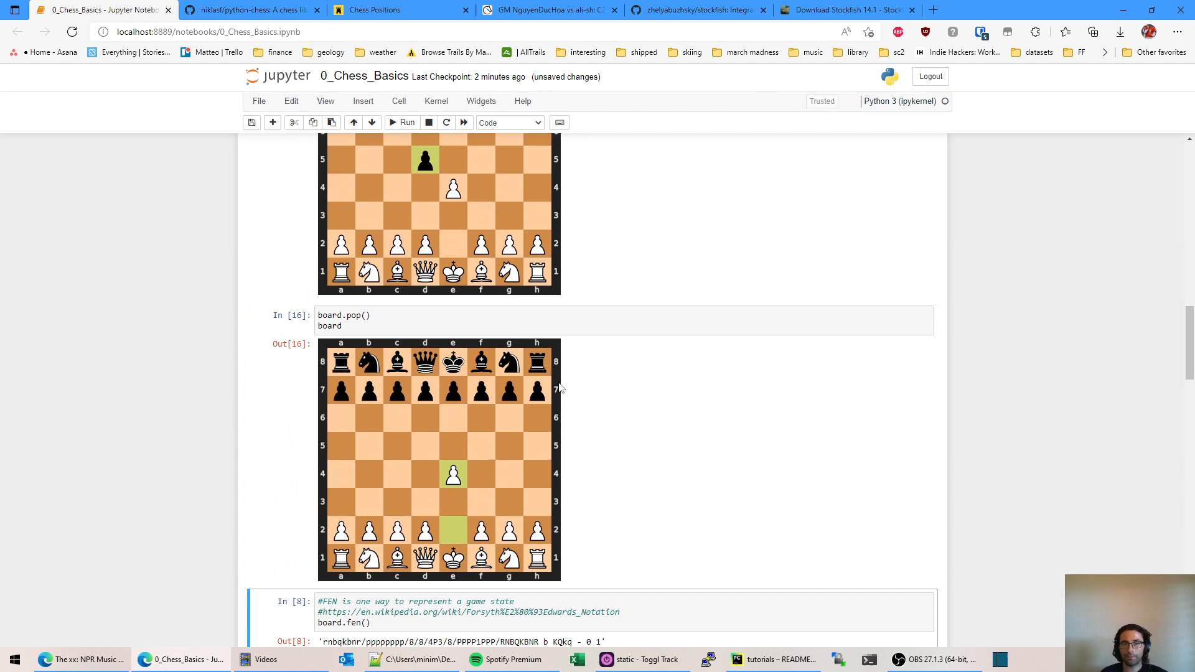
Step: Highlight part of the FEN game-state string output and move down to the Moving on to Stockfish section
scroll(down, 3)
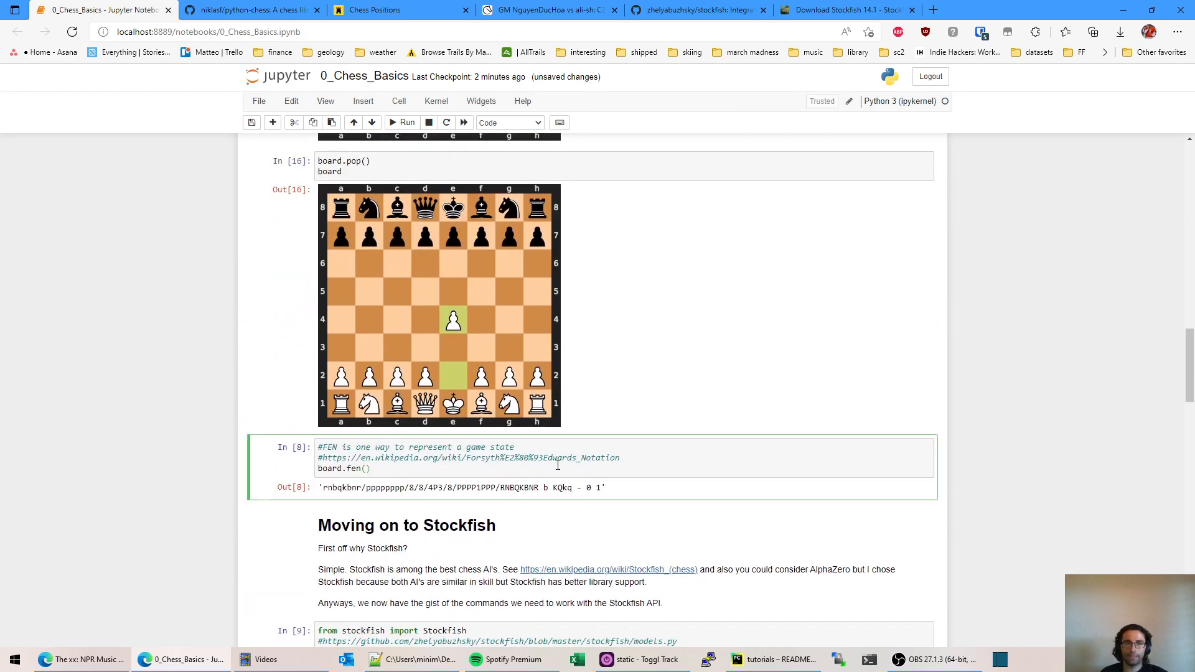
click(371, 468)
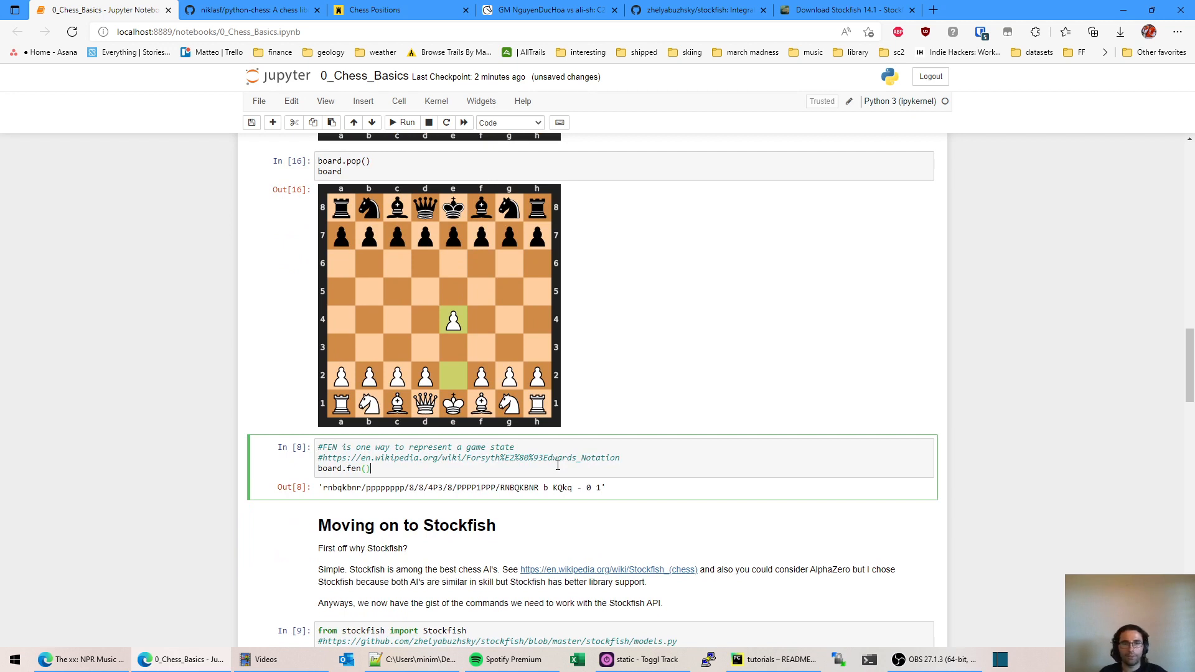
mouse_move(643, 458)
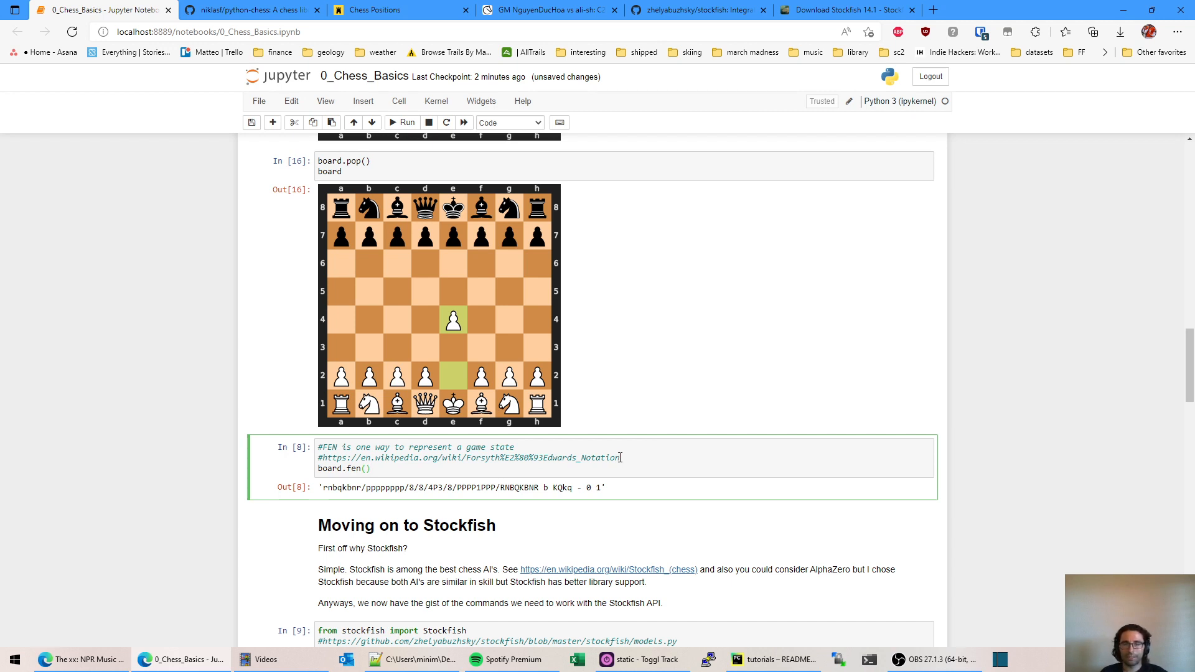
double_click(359, 488)
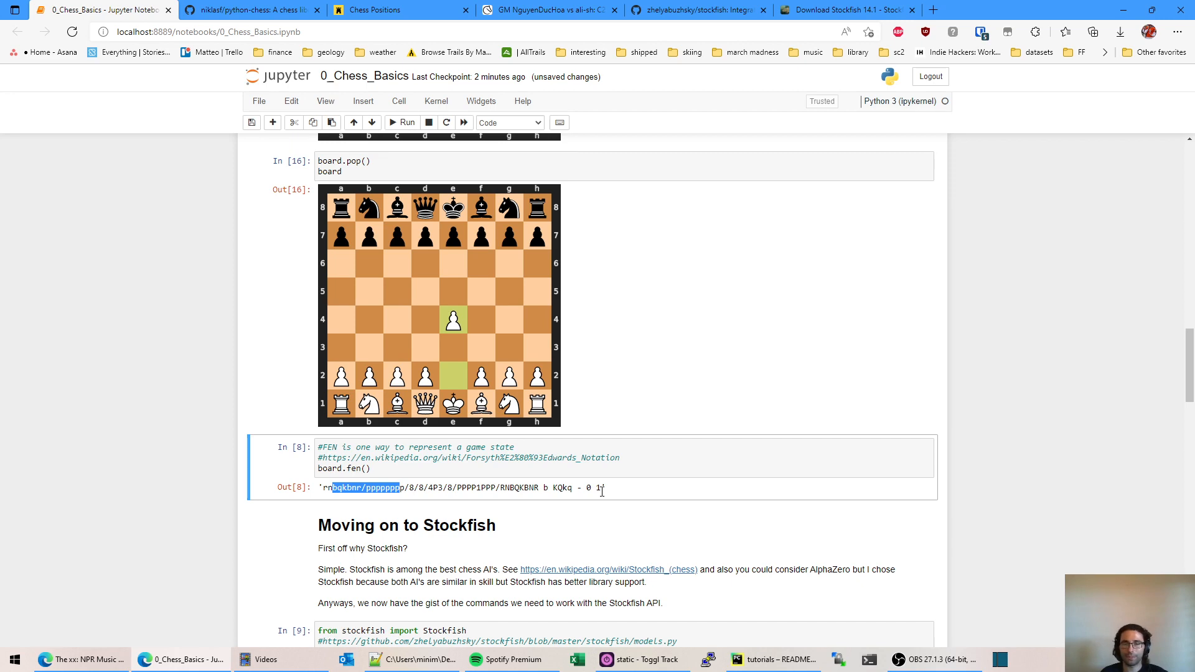
scroll(down, 3)
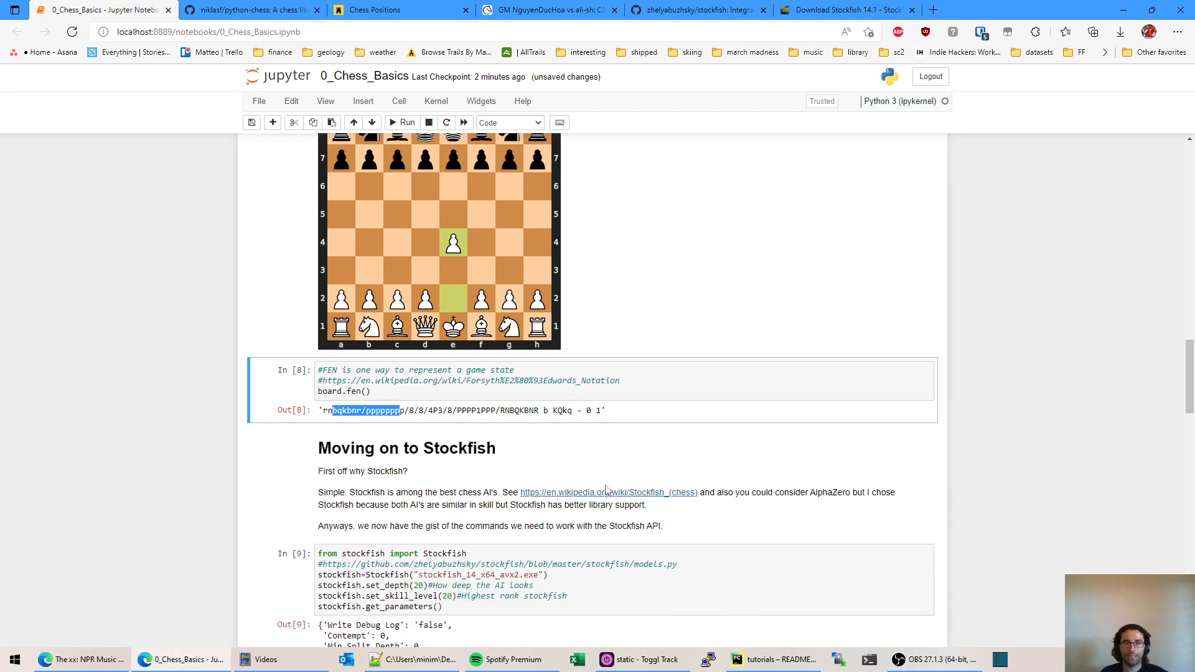
scroll(down, 3)
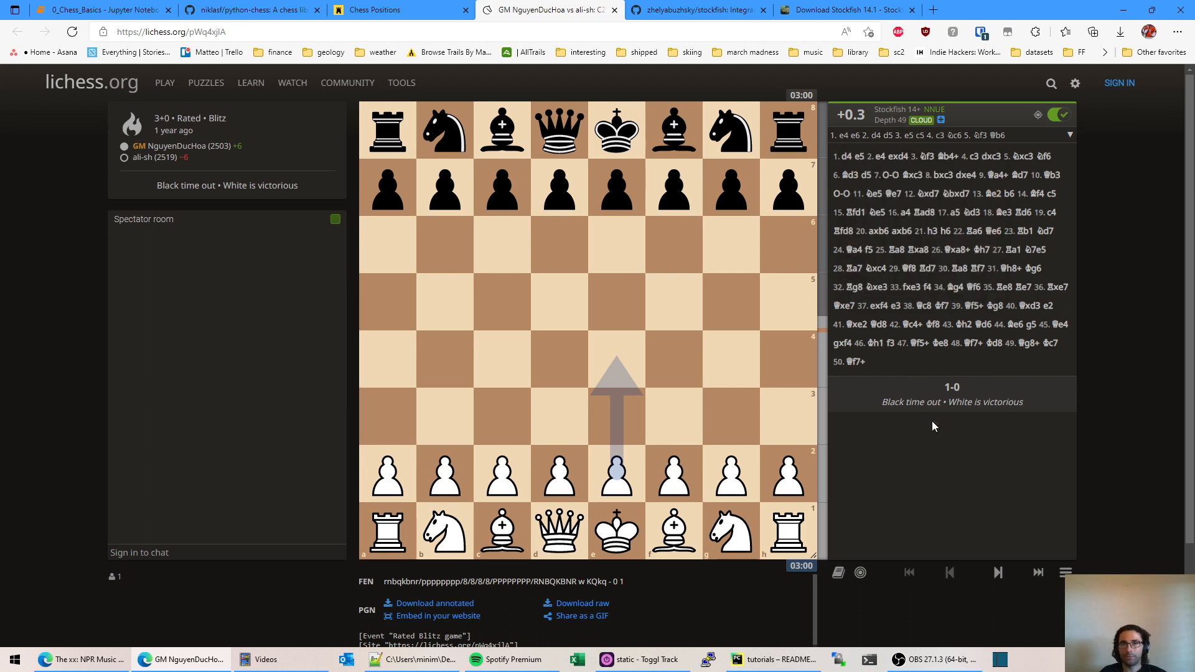
mouse_move(986, 555)
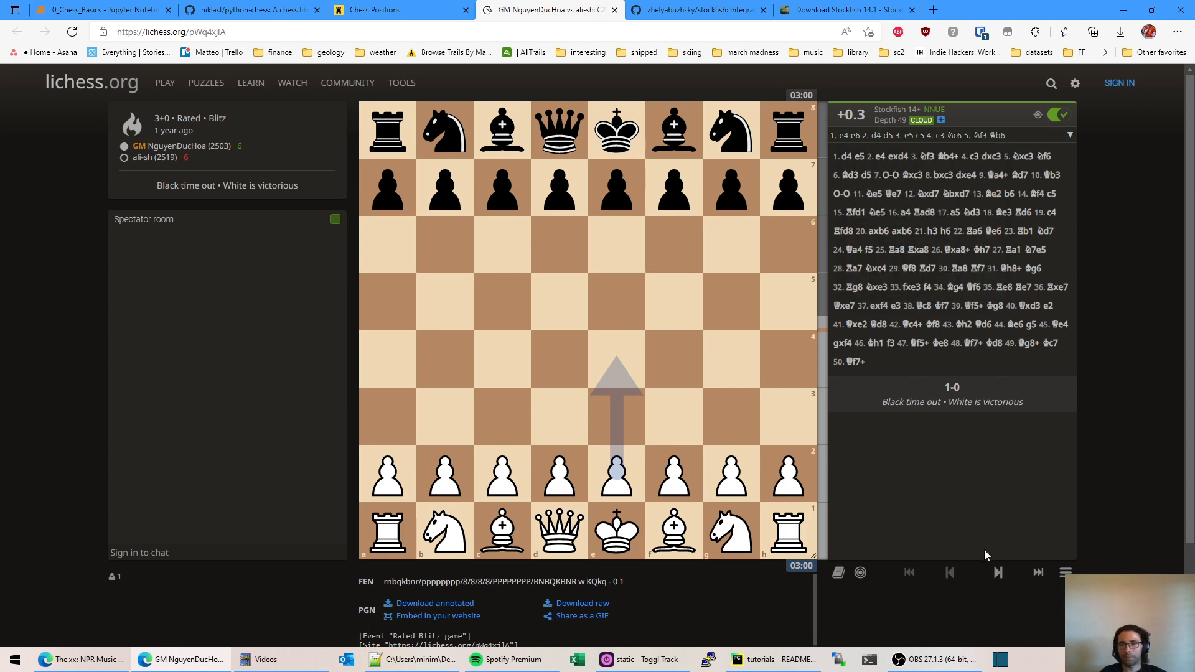
Step: Step the Lichess GM blitz game forward to the position after 2...exd4
click(999, 572)
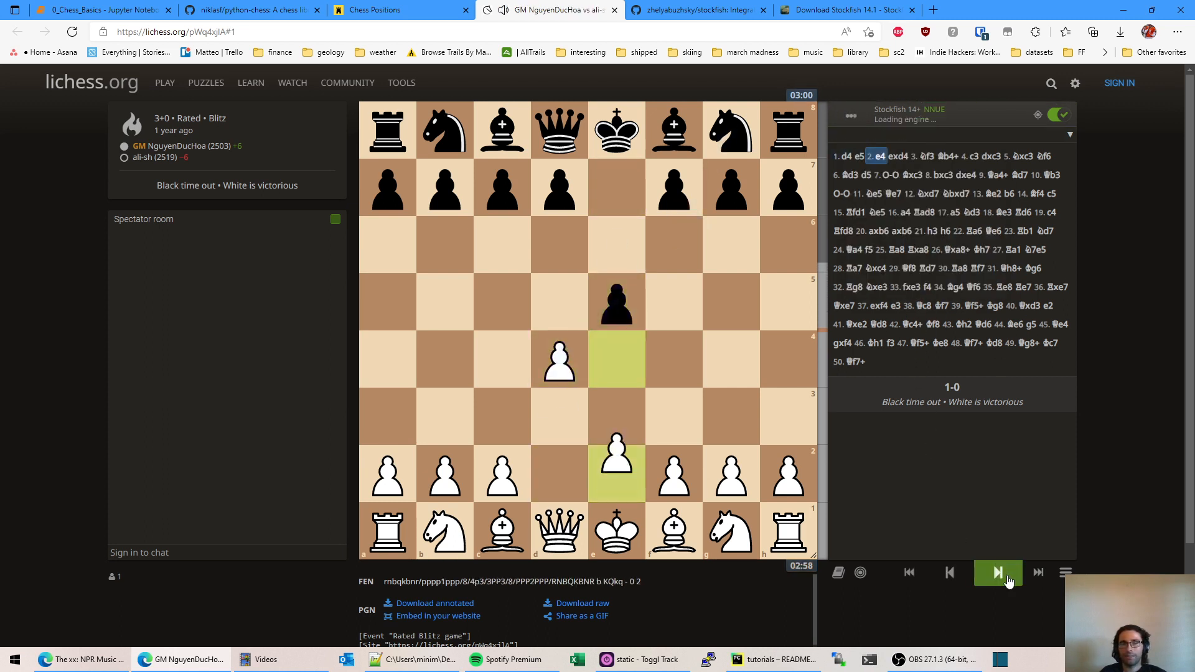
click(949, 573)
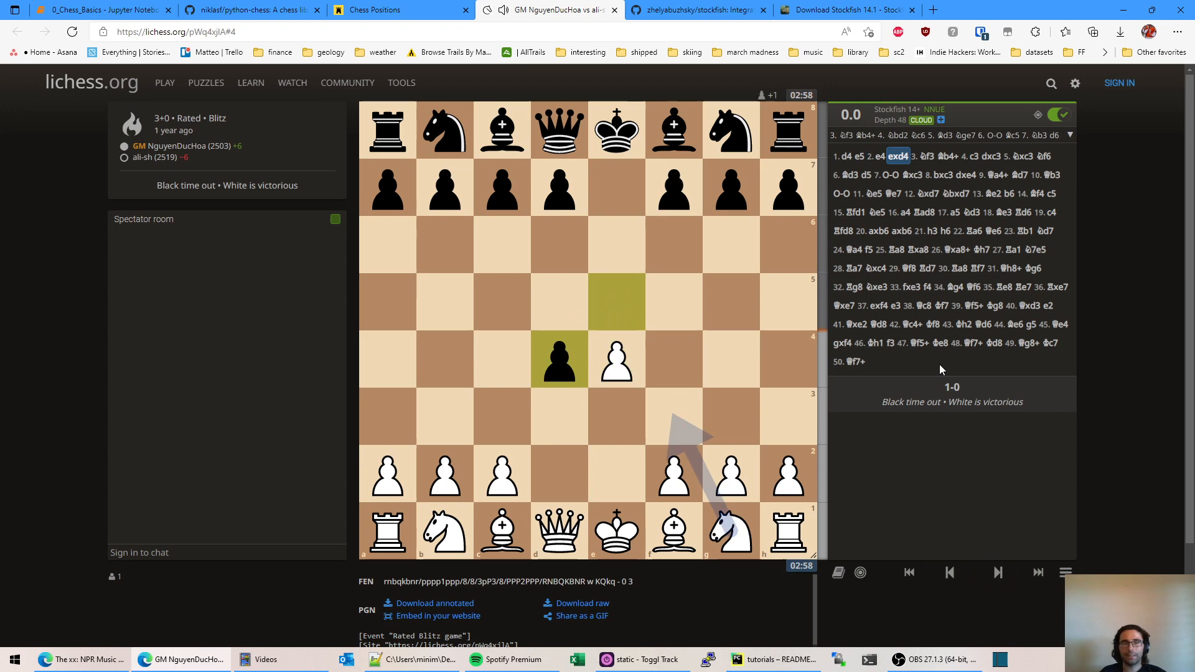
Step: Glance at the Chessing It Caro-Kann position, then select the notebook's Stockfish setup code cell
click(396, 10)
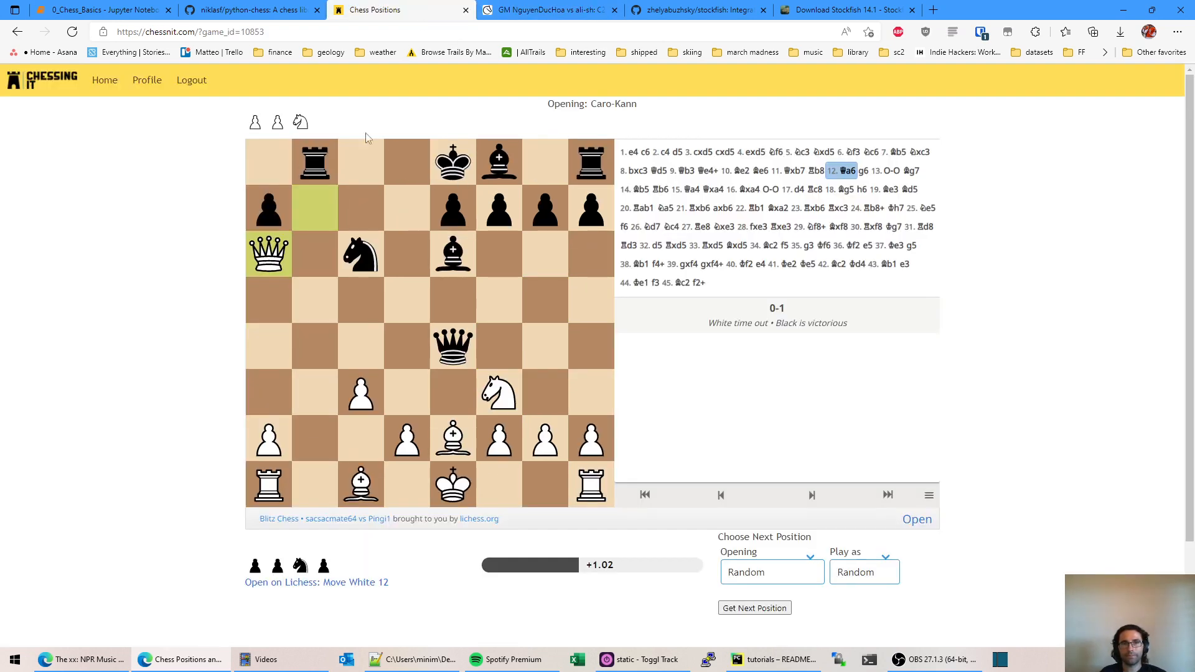
click(100, 10)
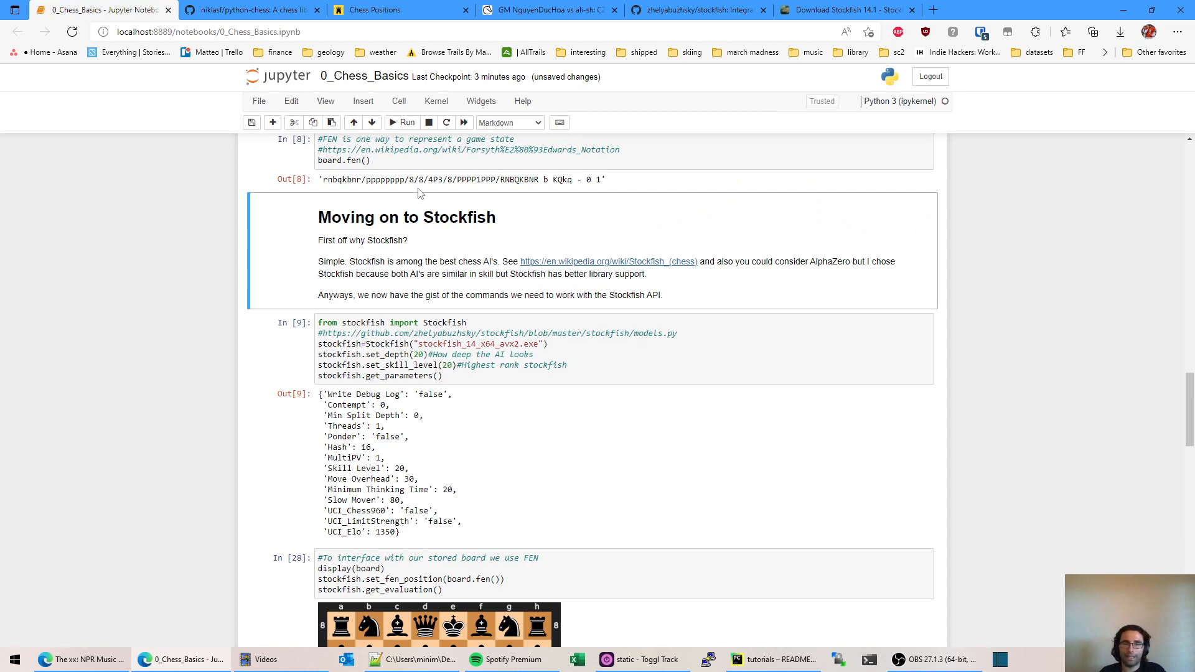
mouse_move(454, 315)
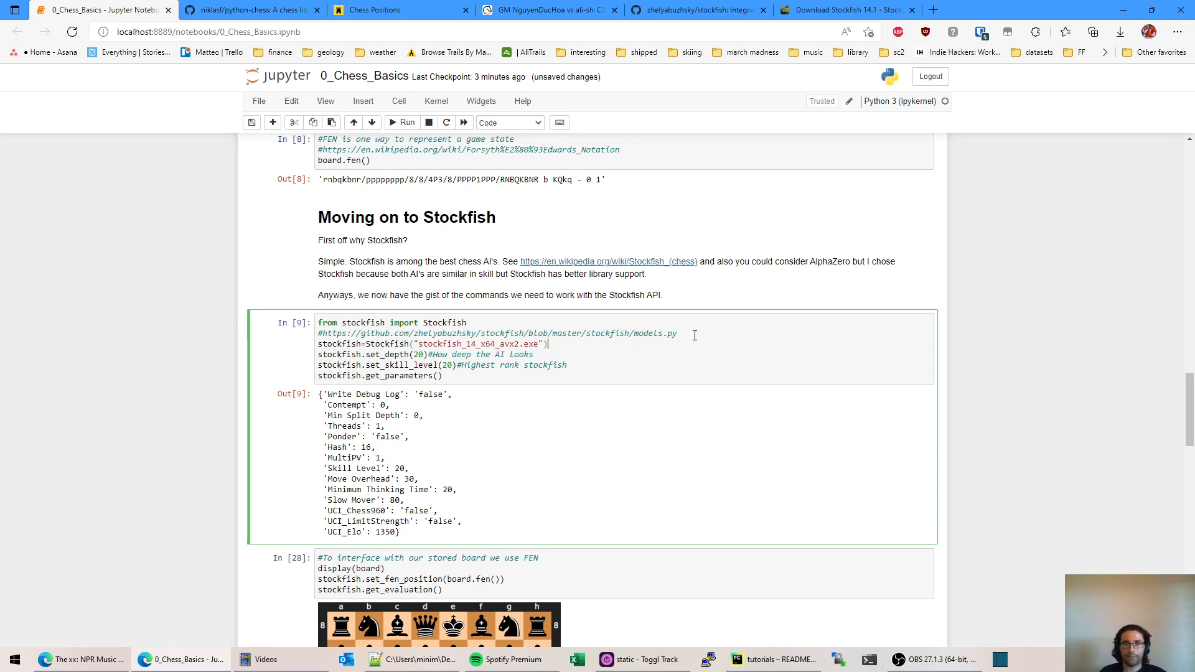
double_click(490, 344)
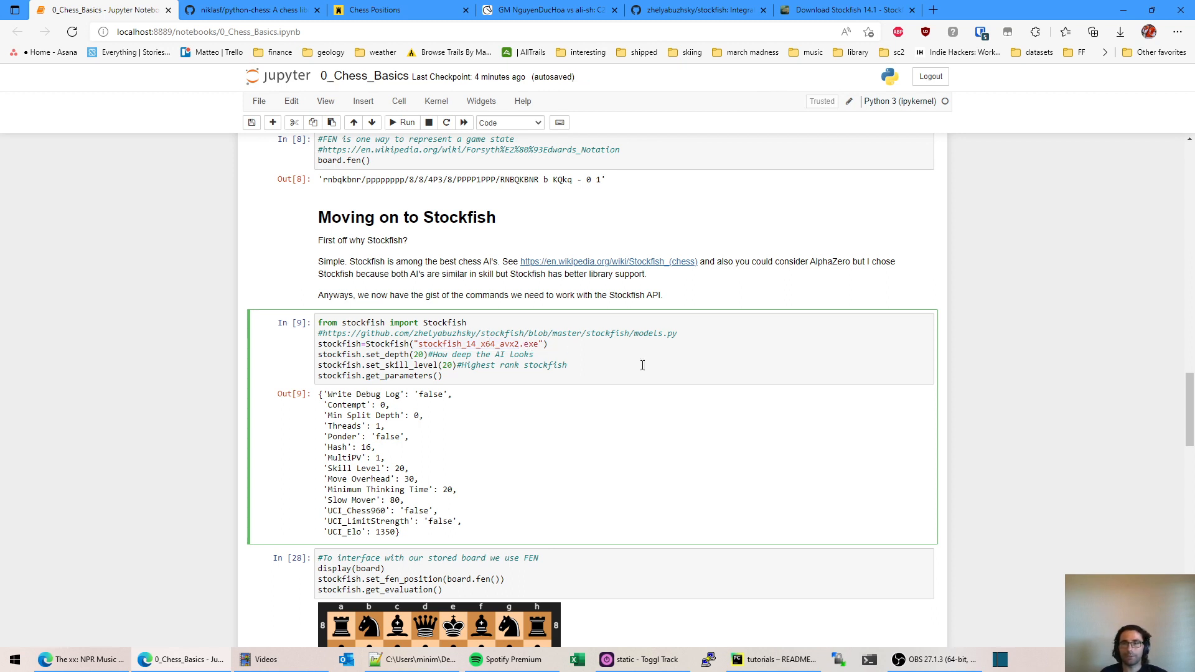
mouse_move(786, 196)
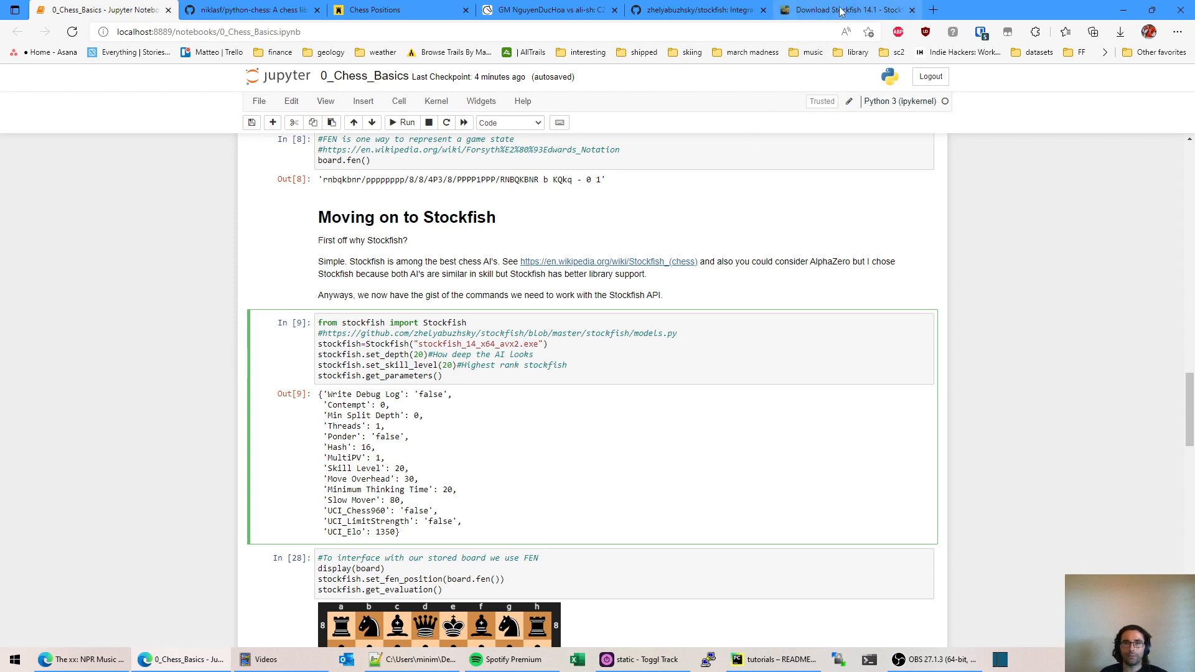
Step: Review the Stockfish 14.1 Windows, Android and macOS download buttons, then return to the chess positions site
click(845, 10)
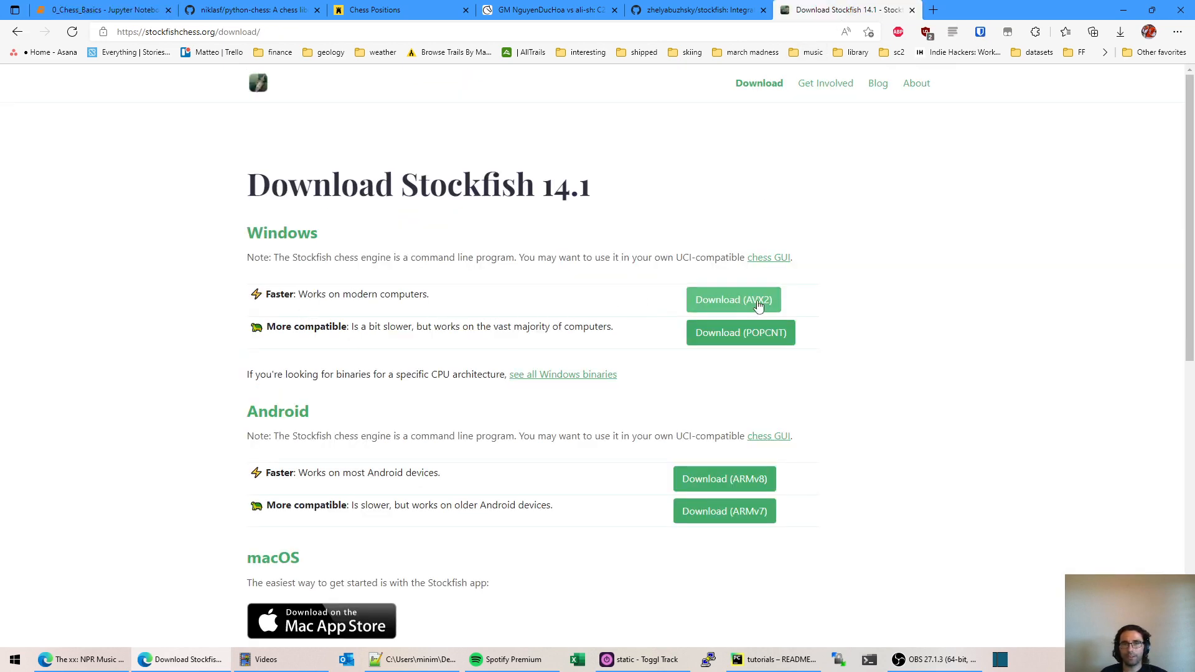
scroll(down, 3)
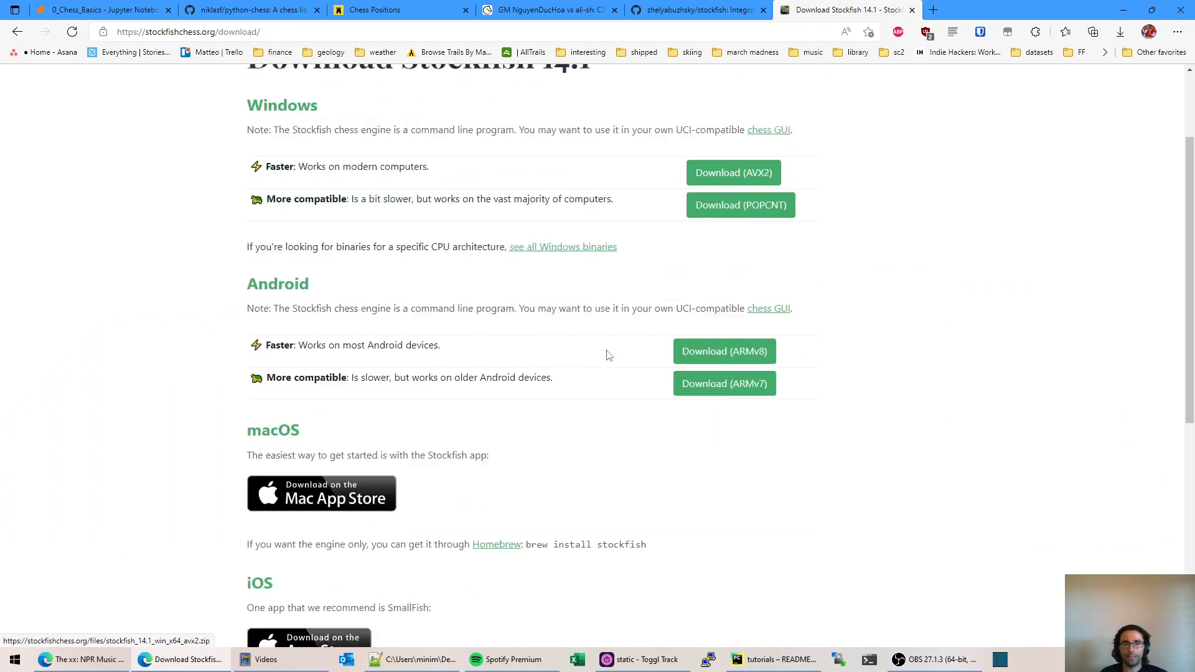
scroll(down, 3)
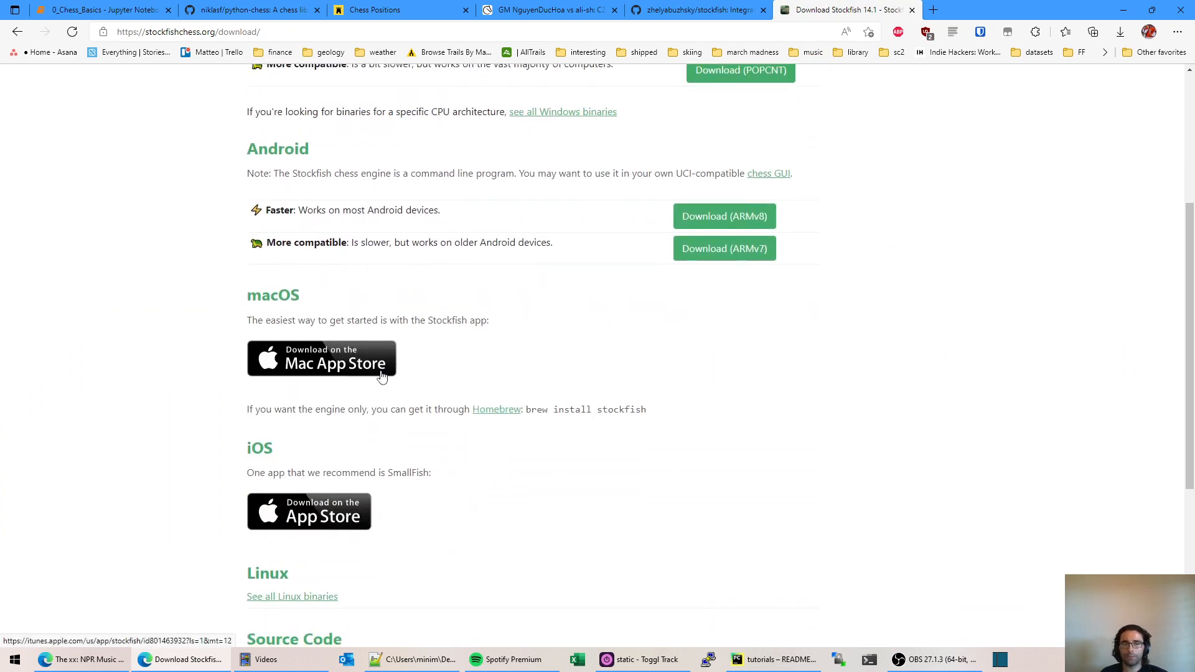
click(374, 10)
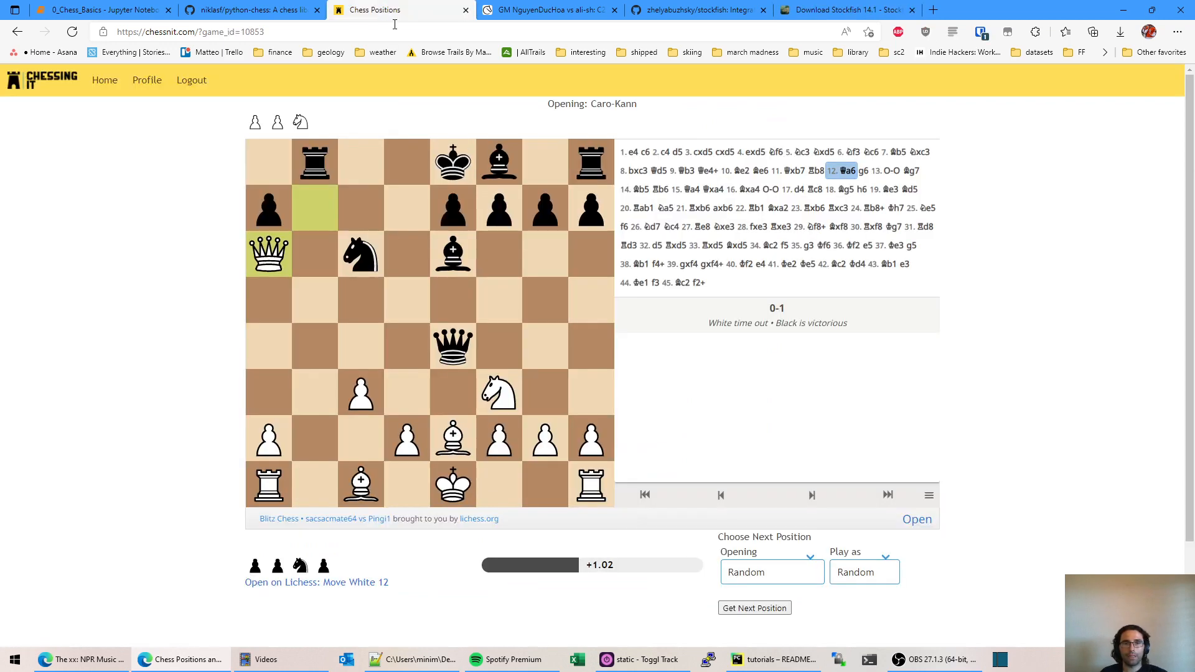
Step: Return to the notebook's Stockfish setup cell loading stockfish_14_x64_avx2.exe
click(103, 9)
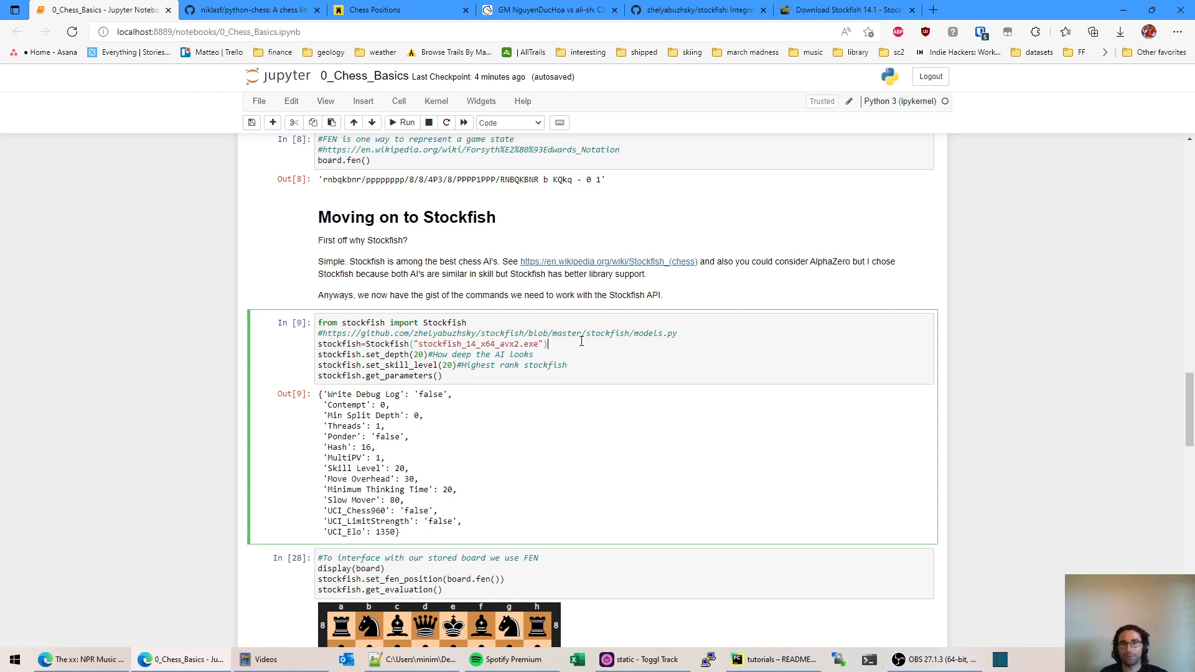
double_click(469, 344)
text(edit system)
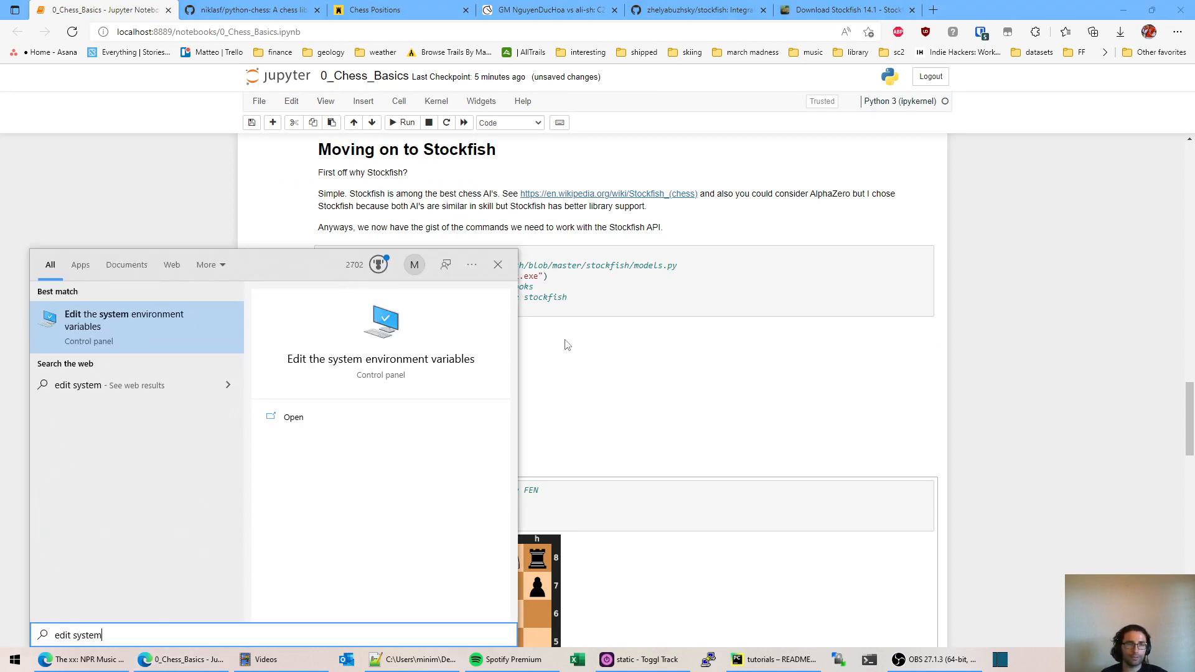
Step: Review the system Path entries including the misc_apps folder in Environment Variables, then close with OK
click(123, 320)
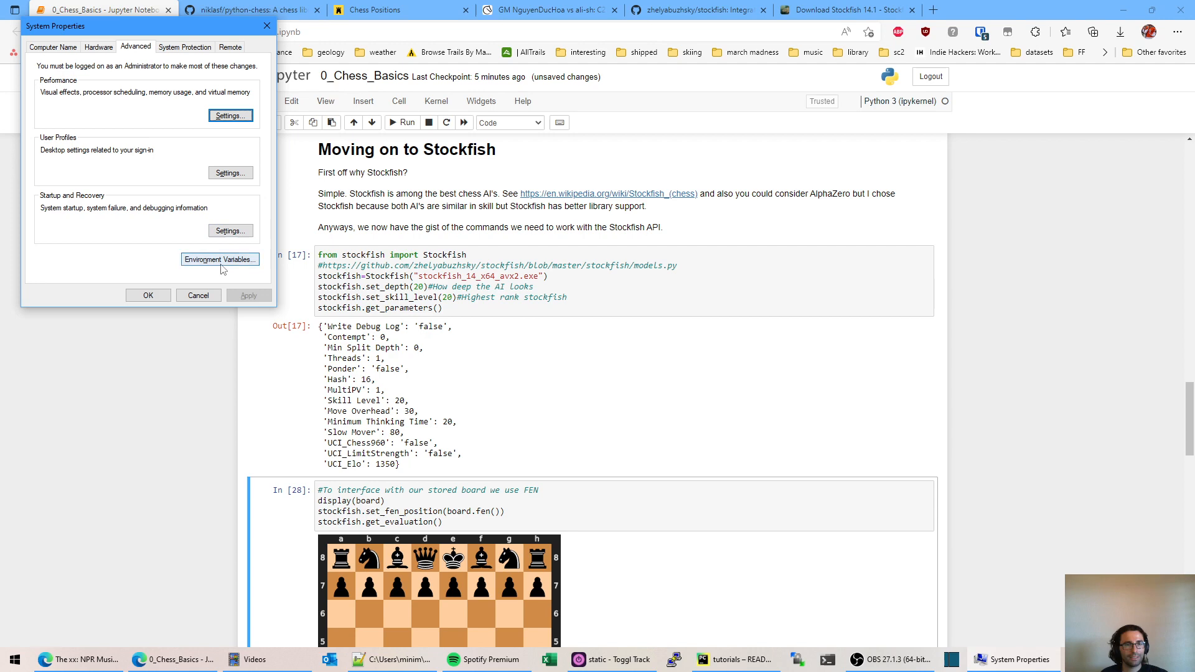
click(219, 259)
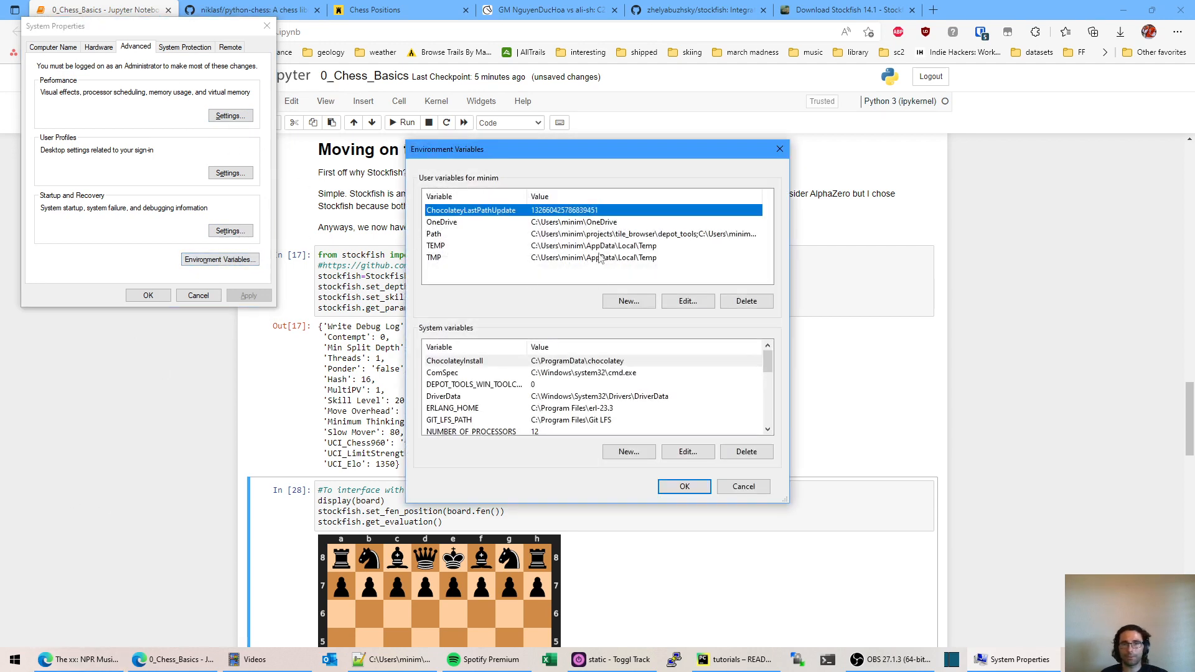
scroll(down, 3)
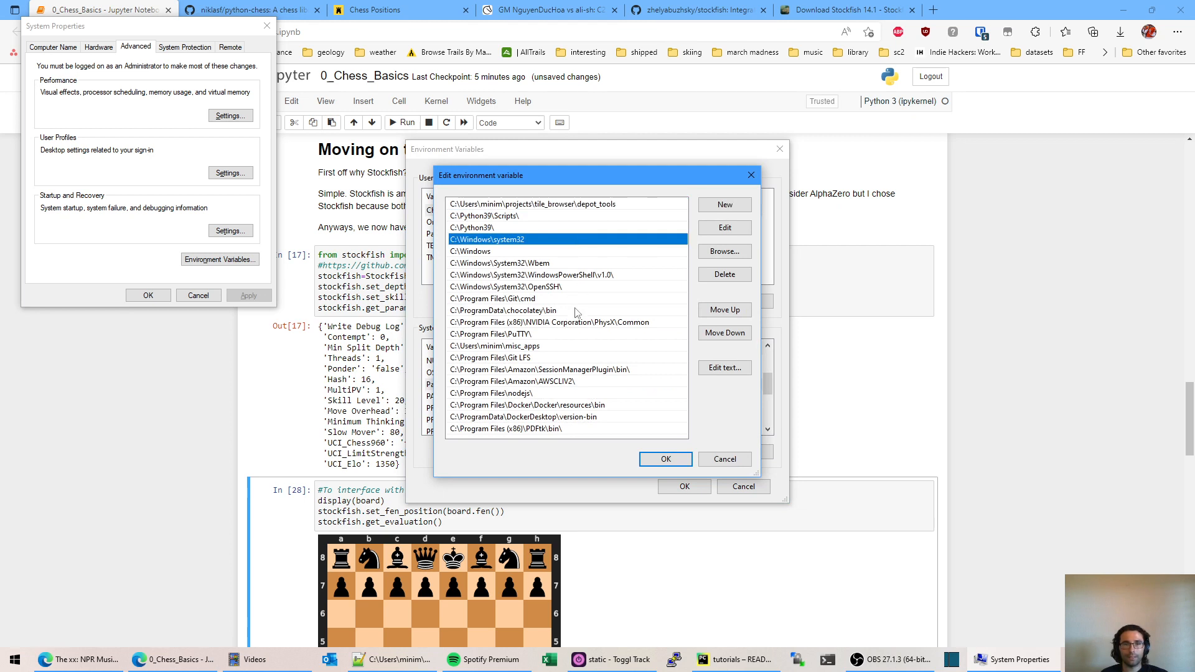
click(505, 345)
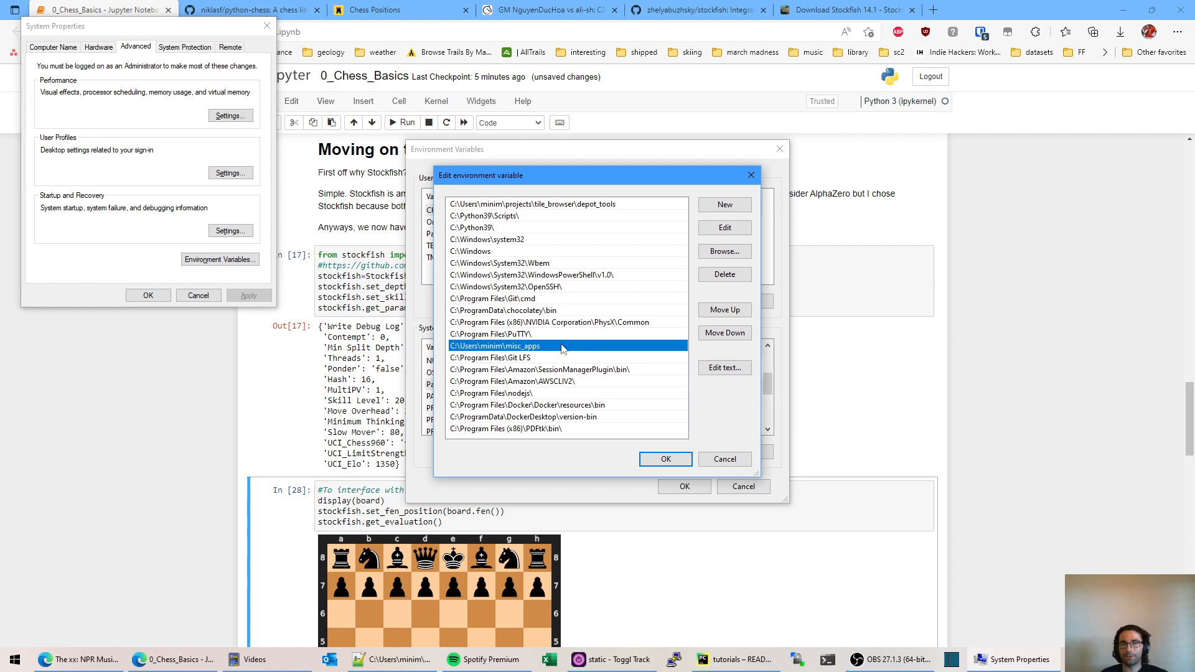
mouse_move(724, 460)
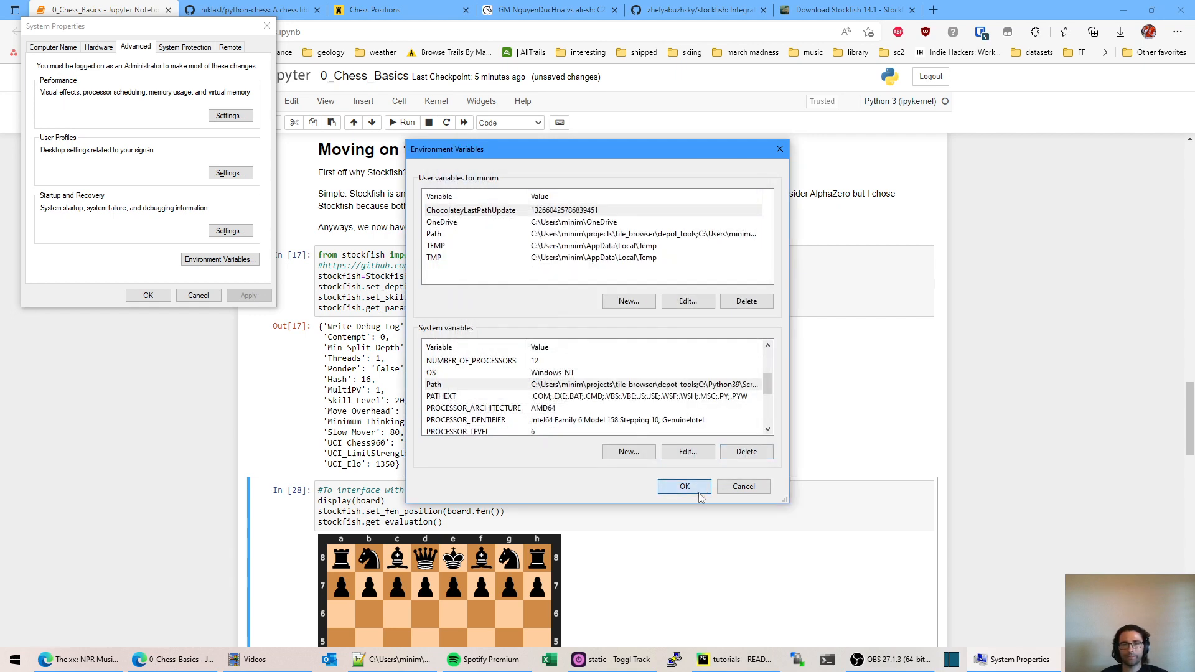
click(684, 487)
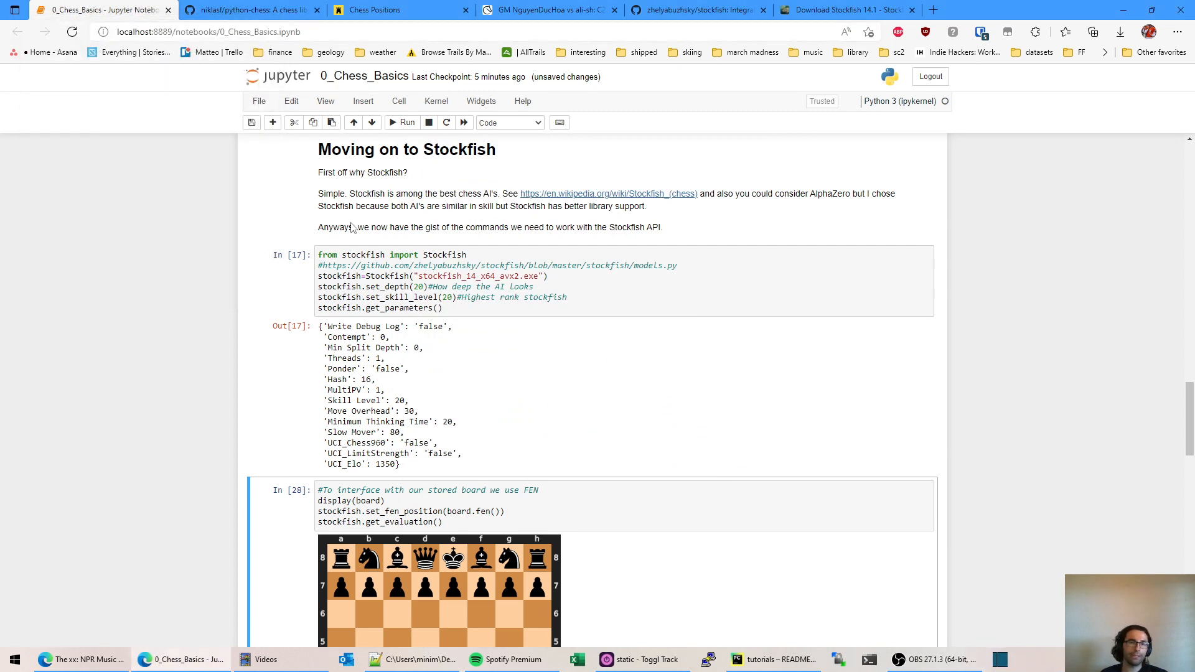
mouse_move(516, 219)
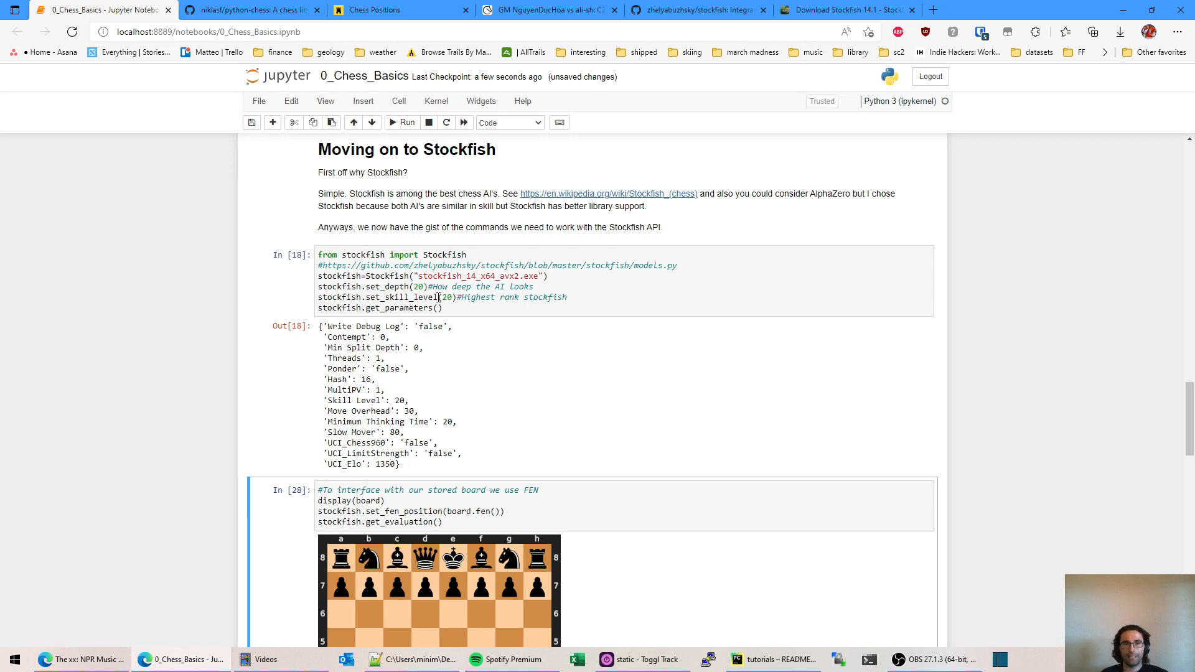
Step: Rerun the Stockfish setup and evaluate the e4 position, scoring 33 centipawns
click(446, 298)
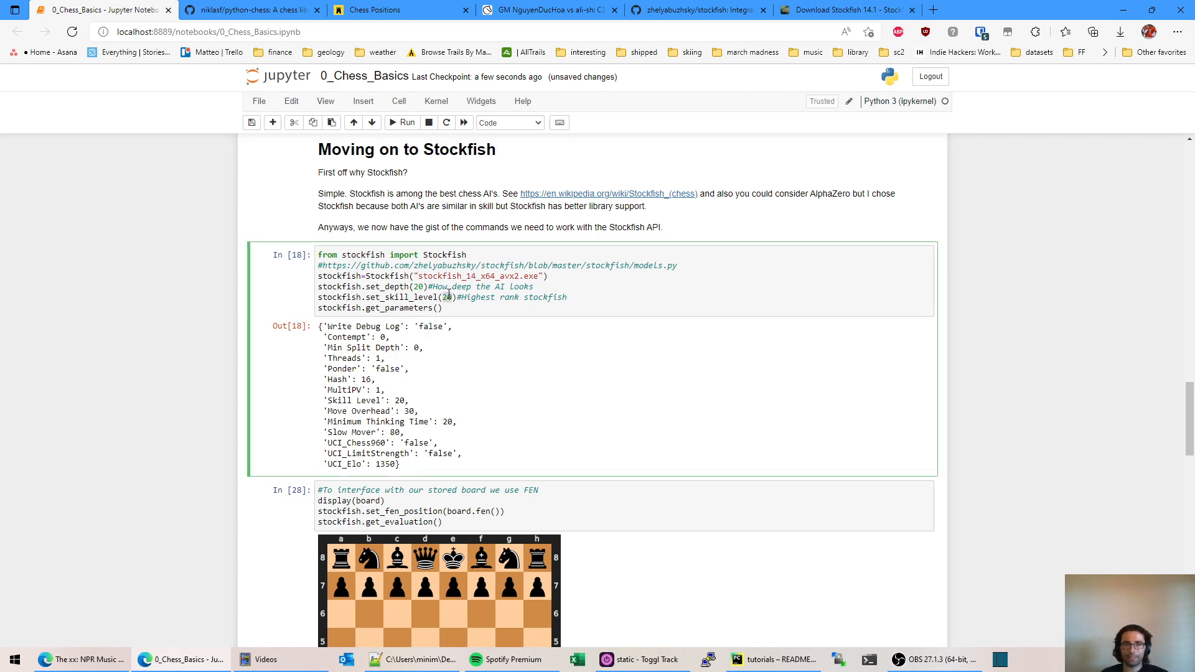
scroll(down, 3)
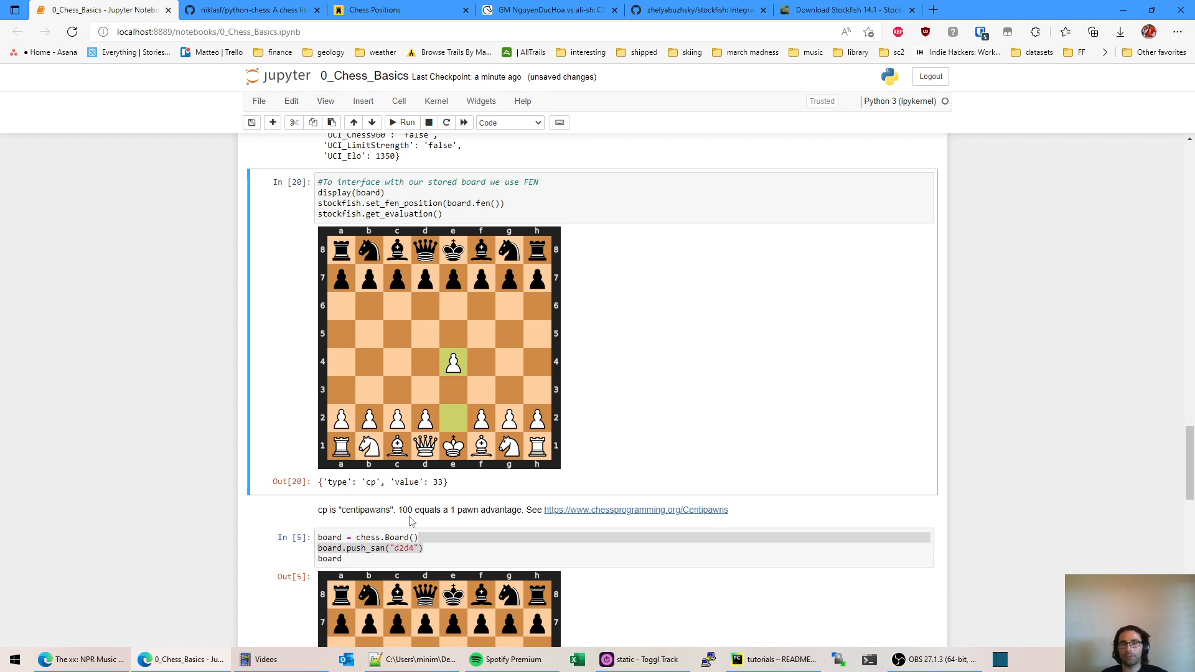
mouse_move(487, 505)
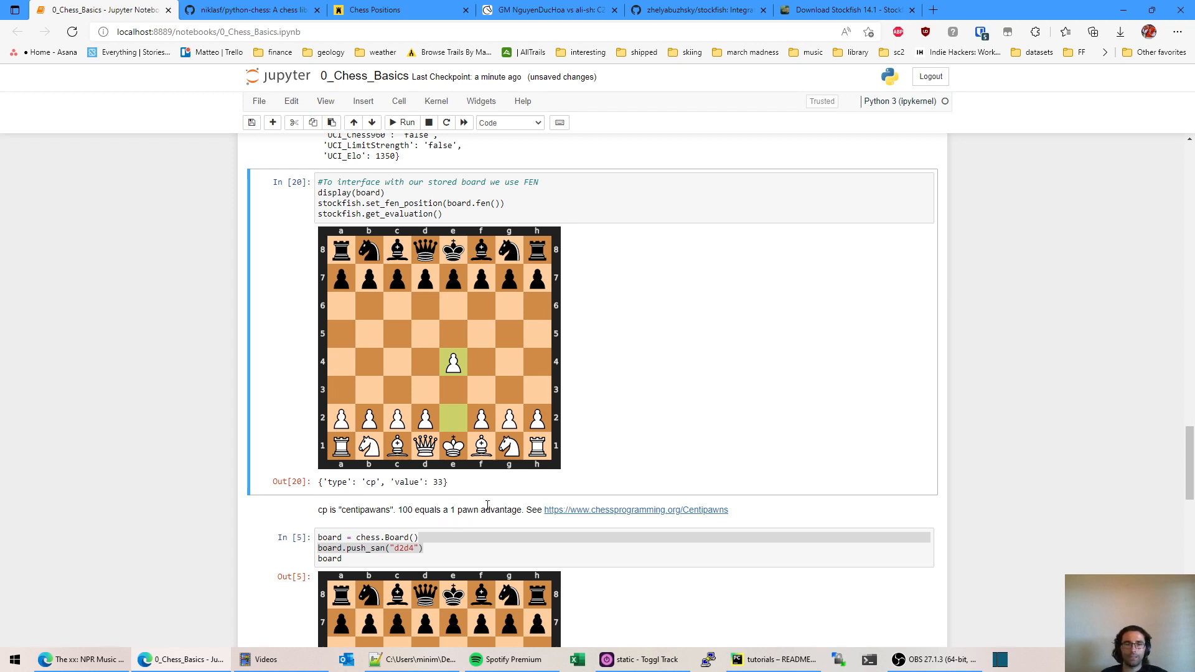
Step: Rerun the d2d4 and g7g5 cells and their evaluations, scoring 40 and 314 centipawns
scroll(down, 3)
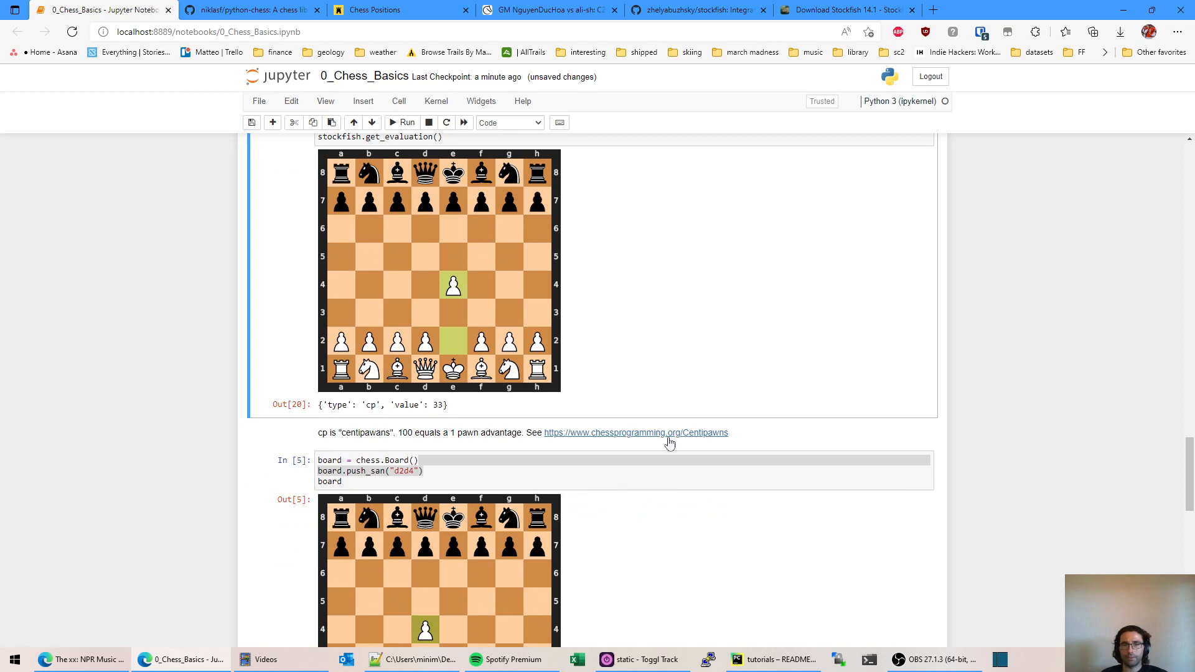
scroll(down, 3)
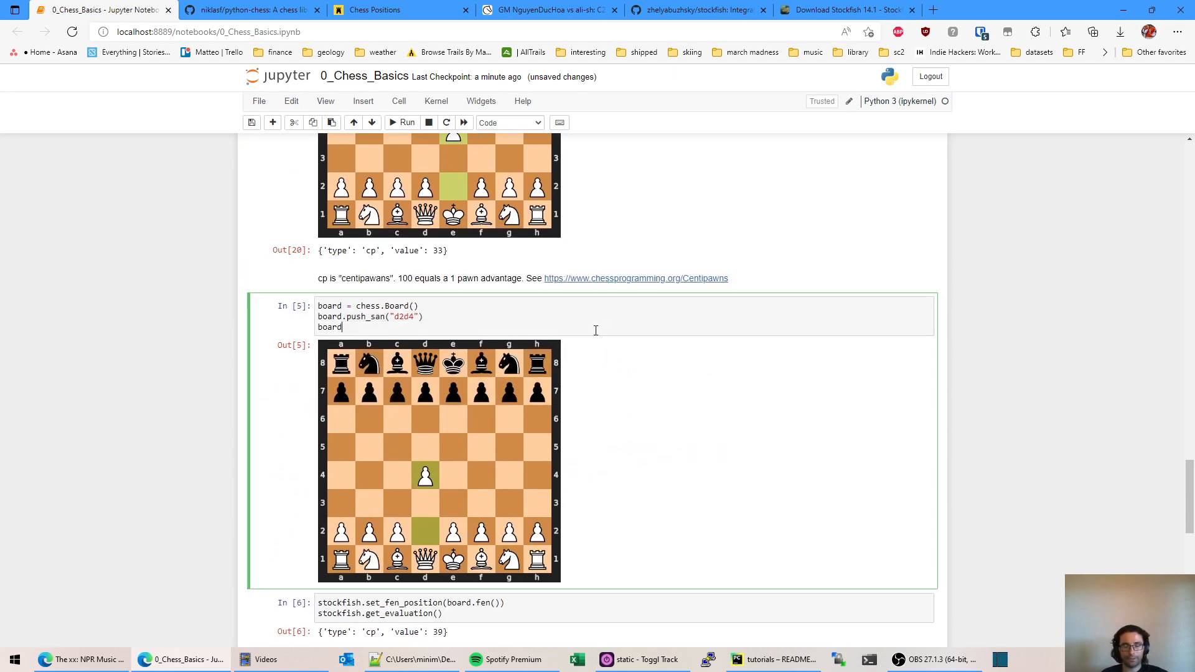
scroll(down, 3)
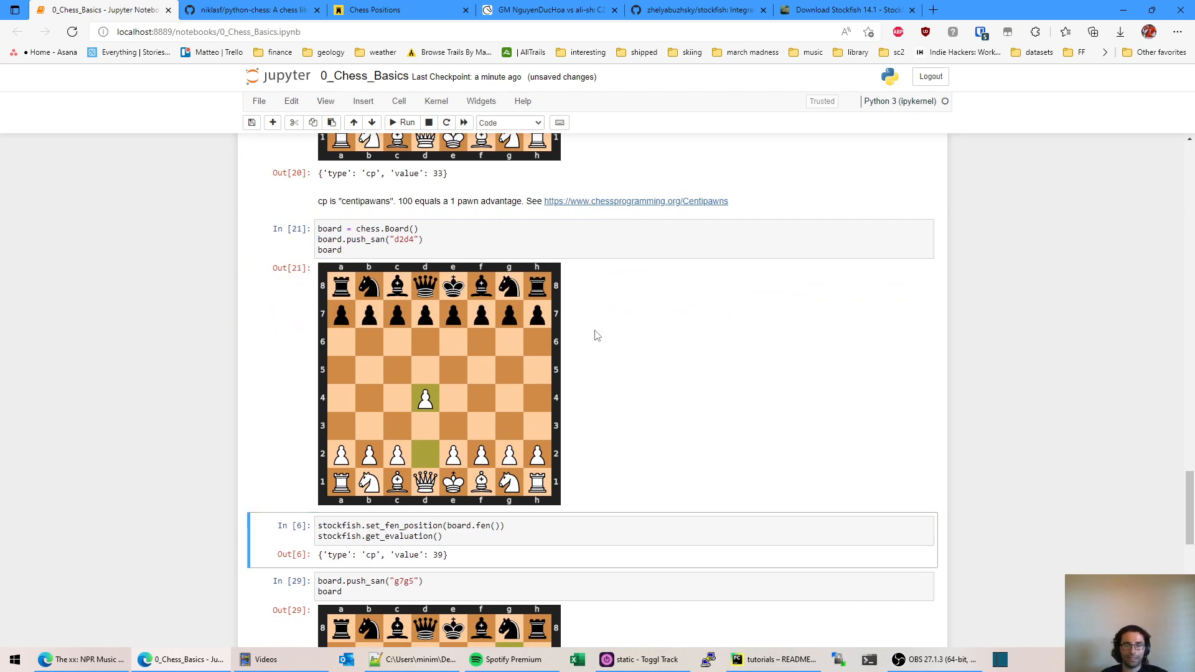
mouse_move(404, 338)
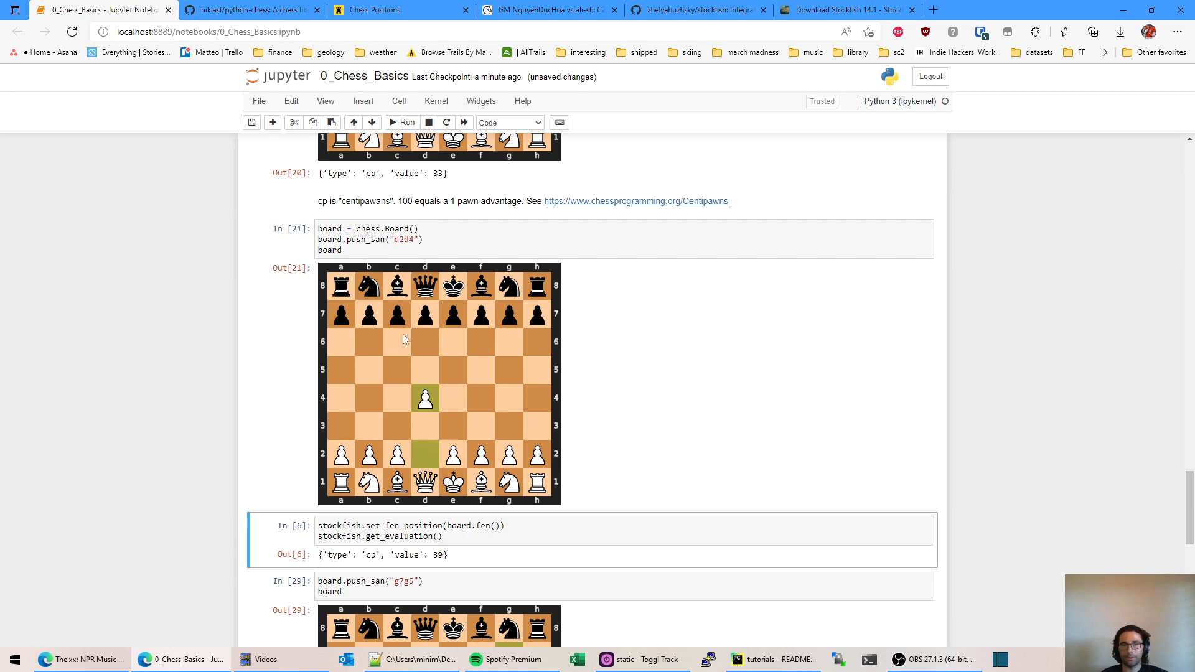
scroll(down, 3)
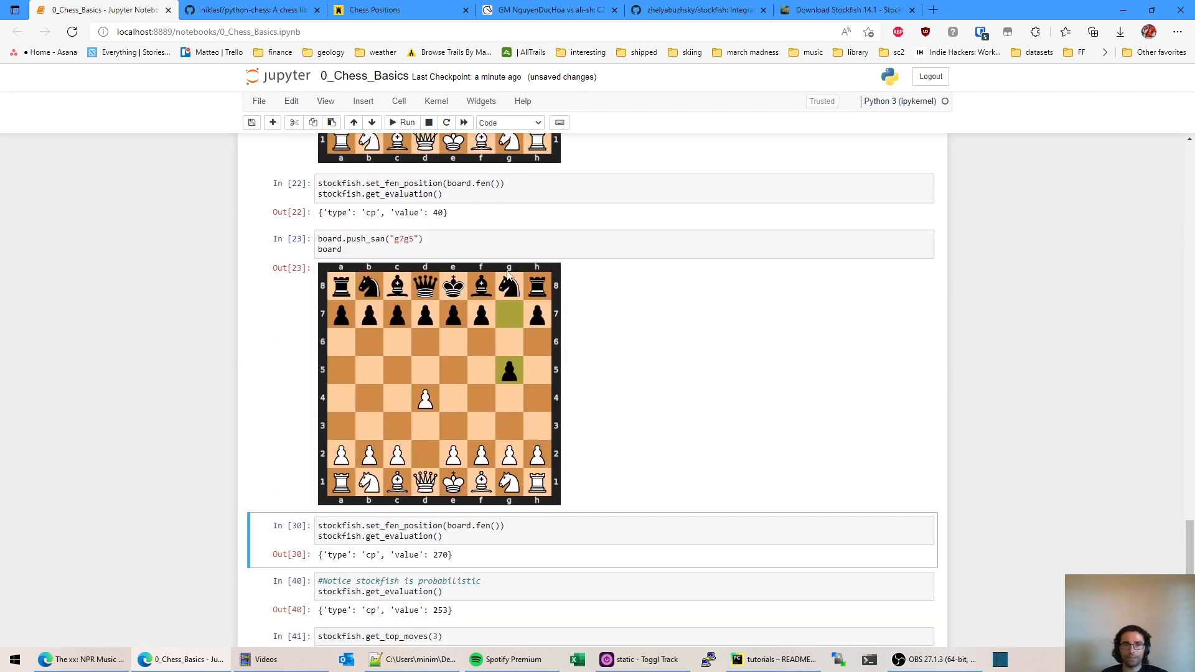
mouse_move(502, 401)
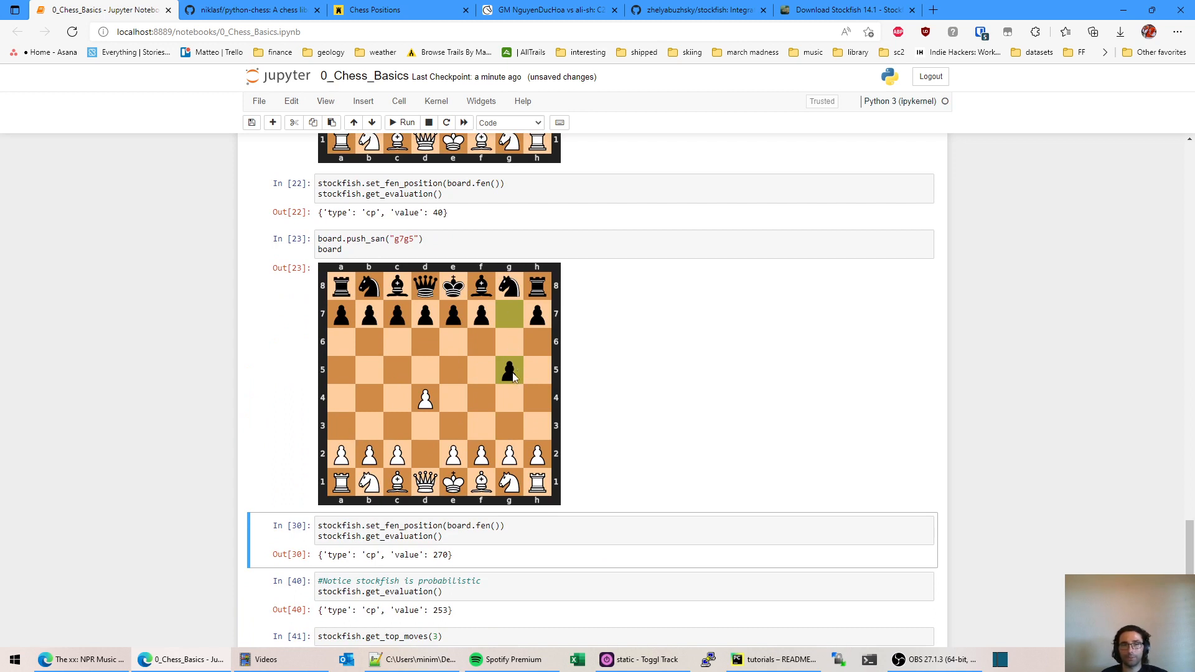
click(503, 525)
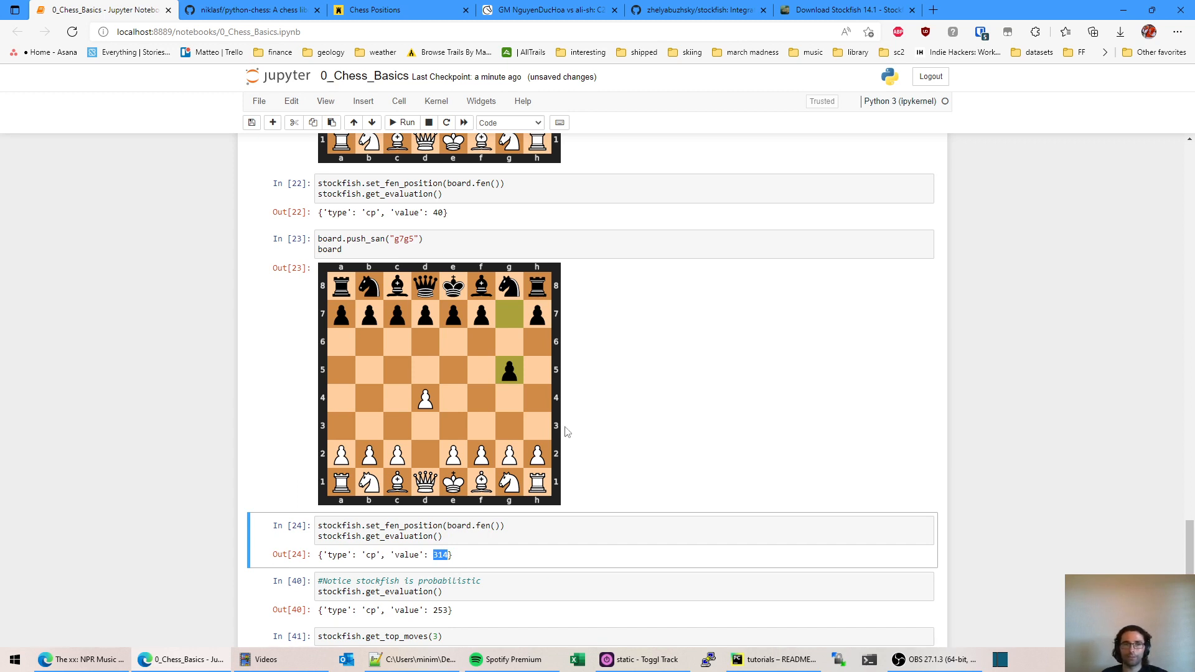
mouse_move(514, 214)
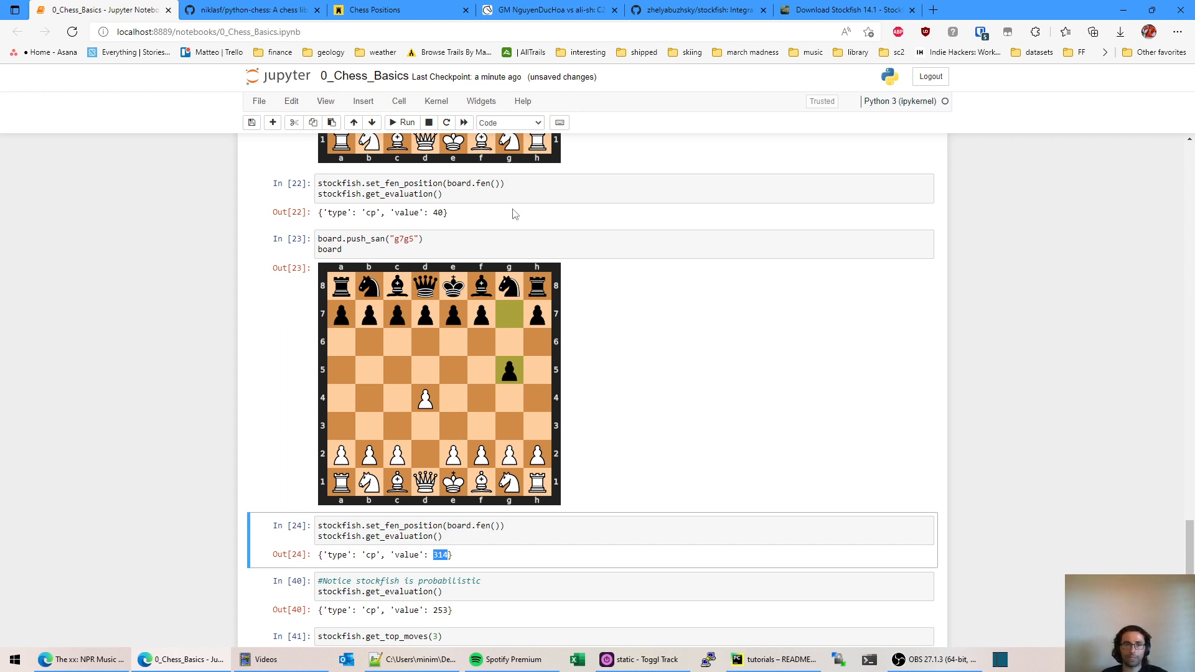
mouse_move(509, 210)
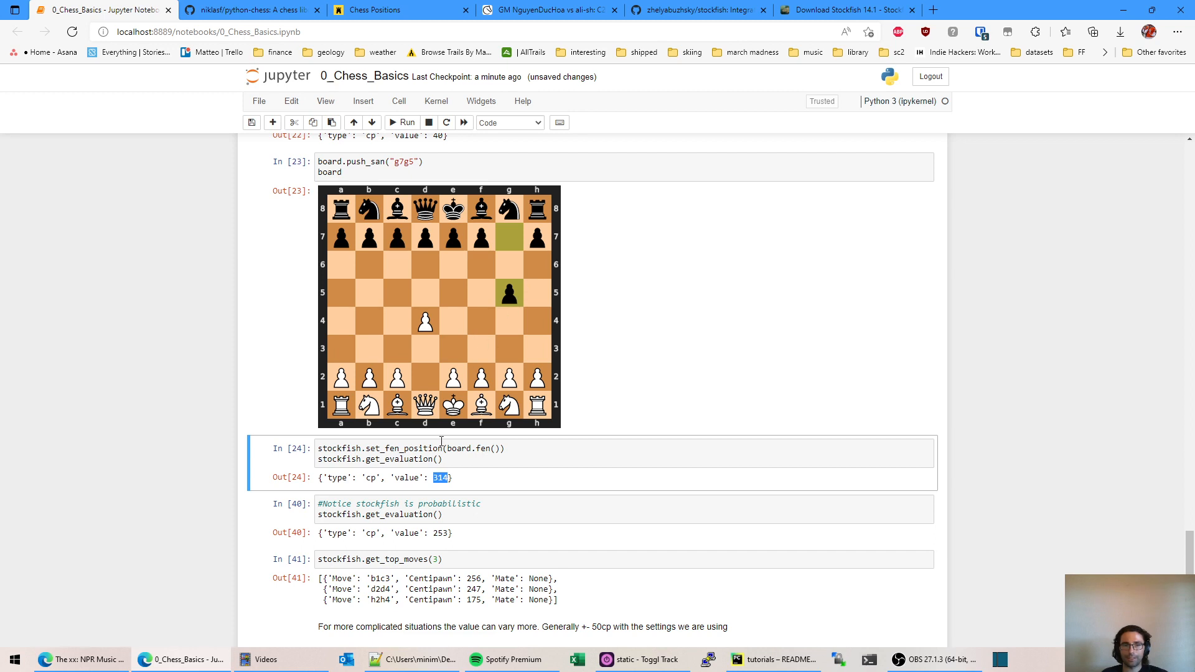
Step: Repeat the g5 position evaluation to get 331 centipawns, showing Stockfish's variability
click(440, 448)
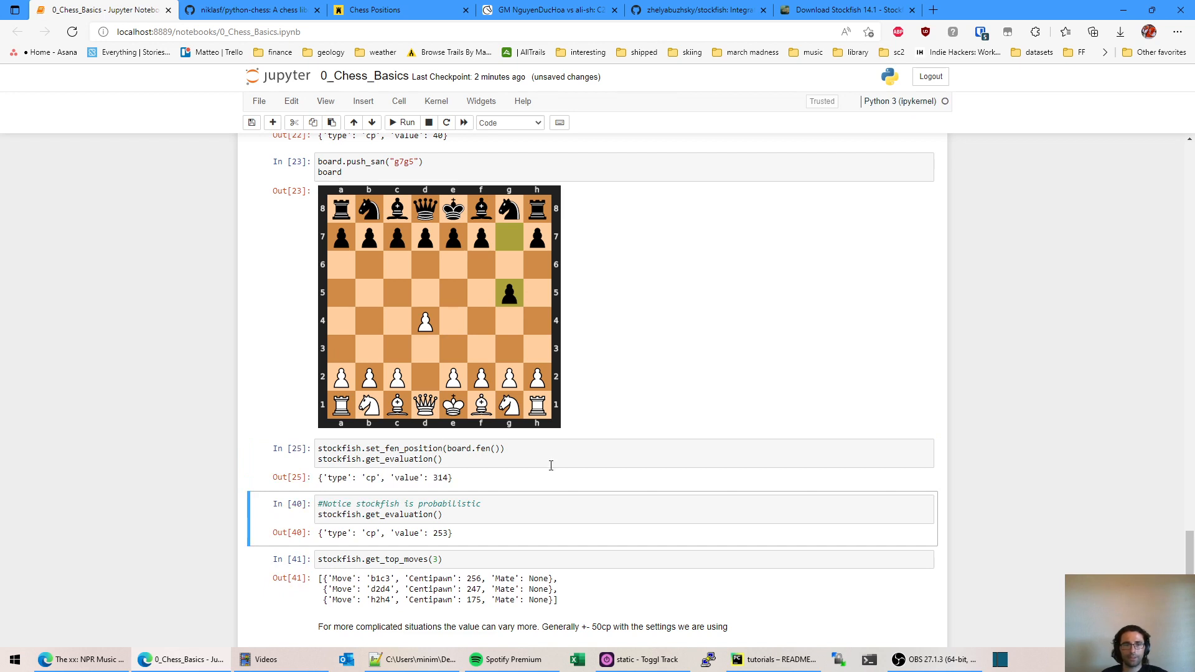
click(520, 514)
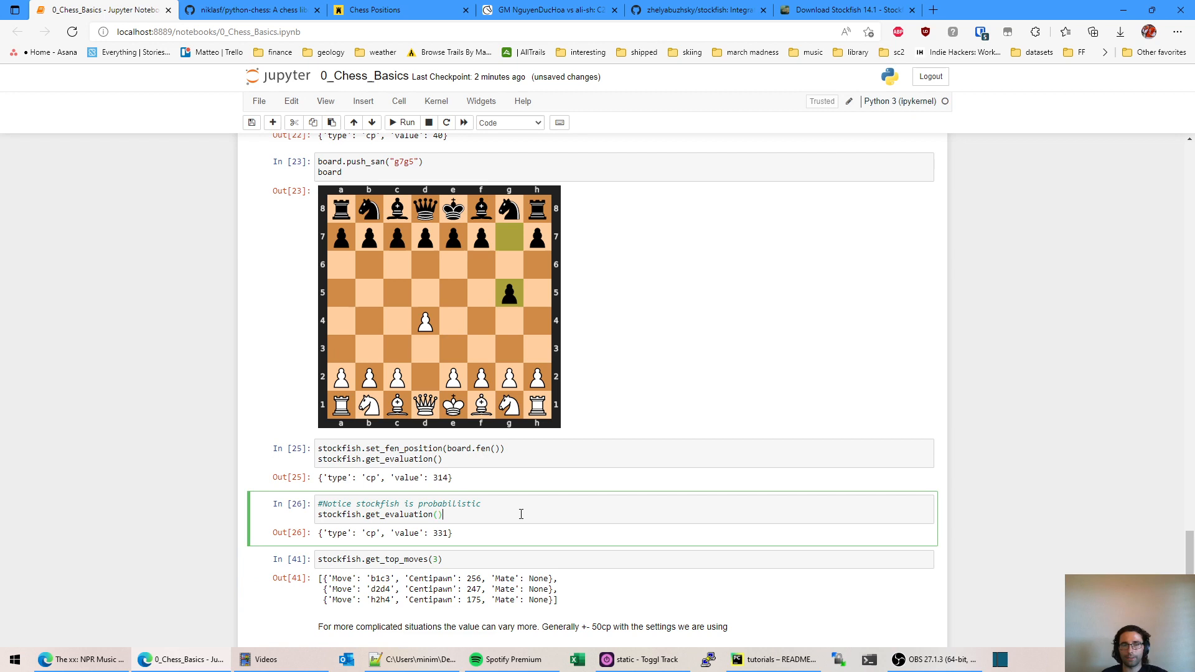
double_click(440, 533)
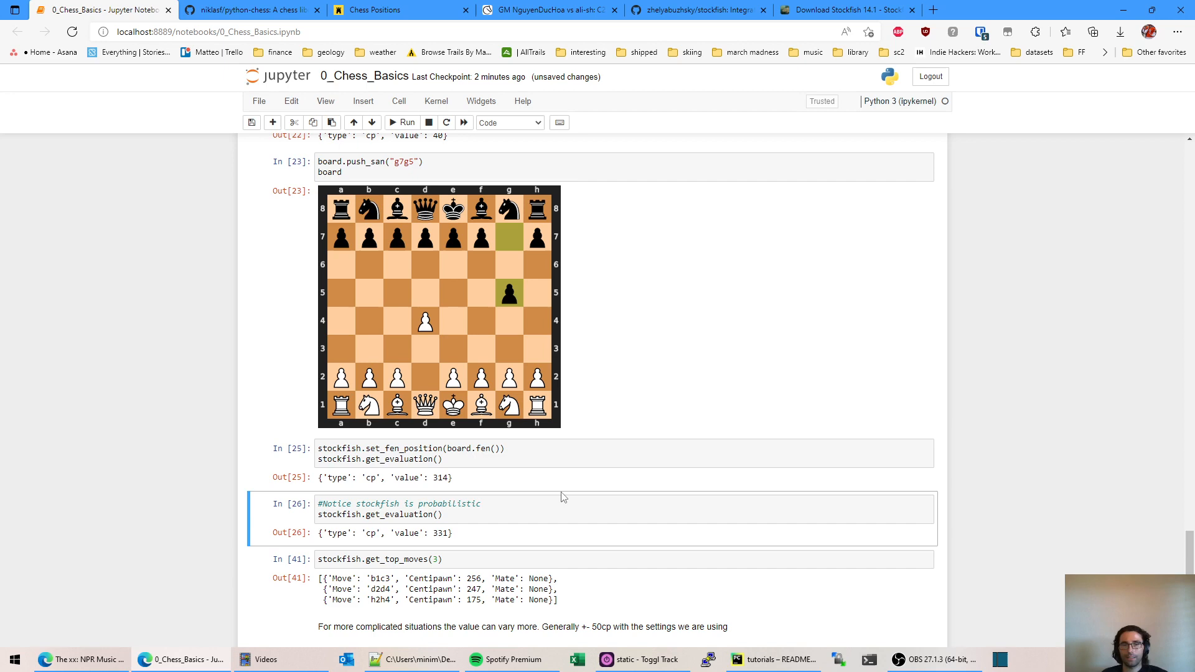
scroll(down, 3)
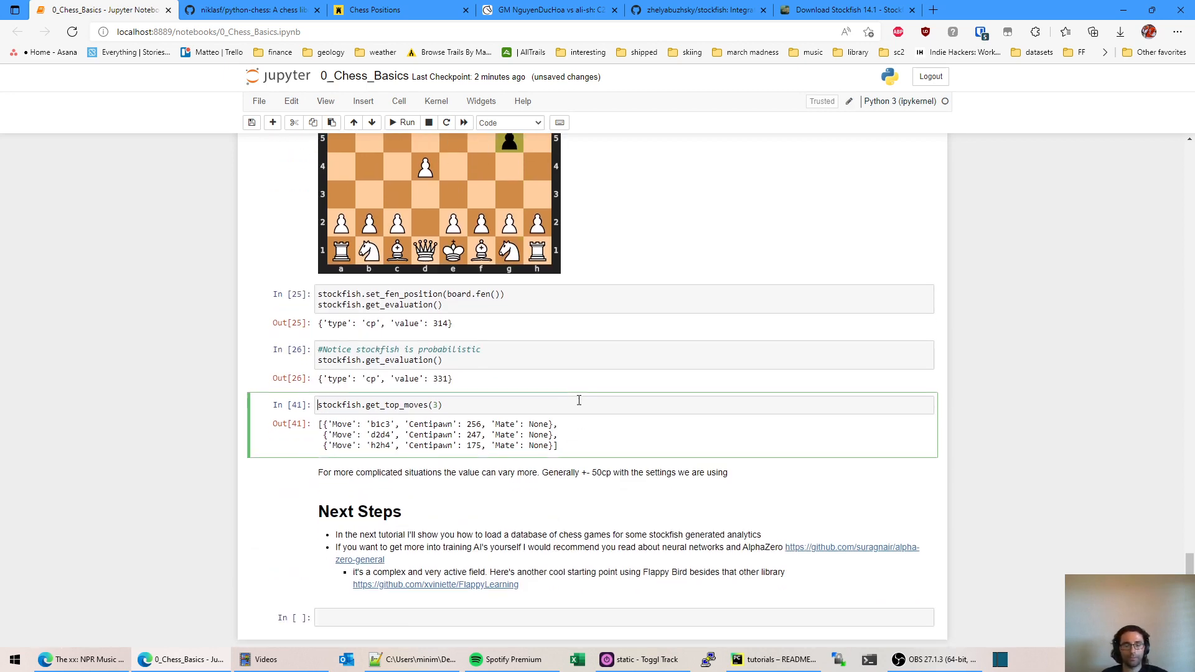
Step: Run get_top_moves(3) listing c1g5 302, b1c3 259, e2e4 241, and remove the empty final cell
click(403, 122)
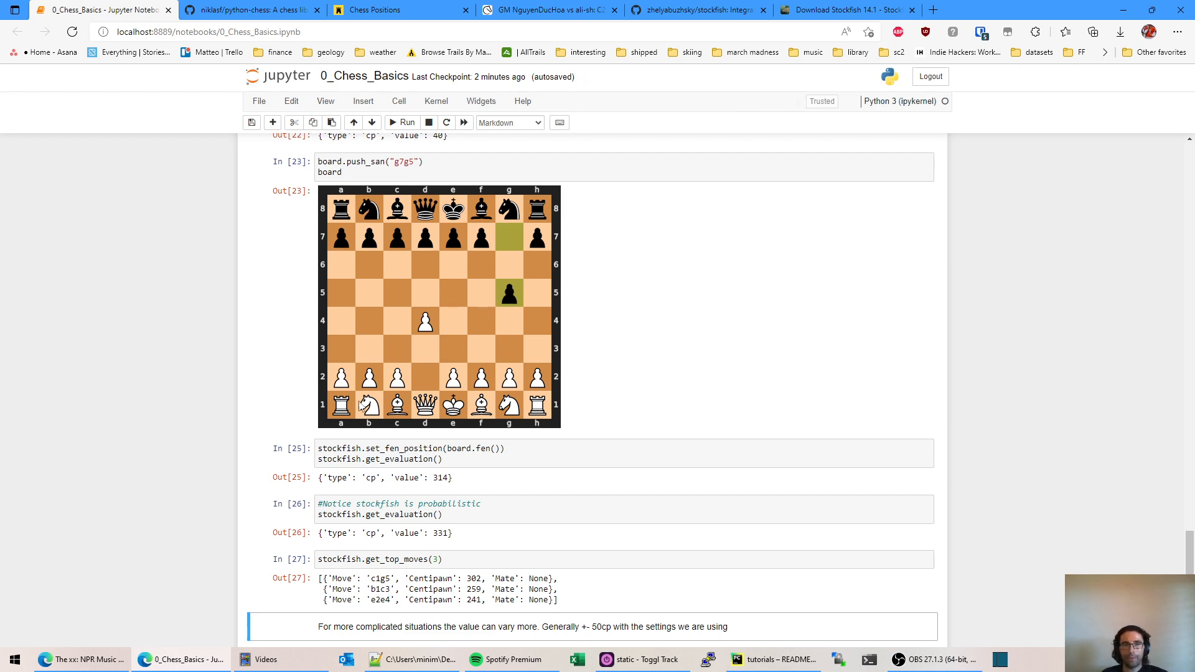
mouse_move(362, 409)
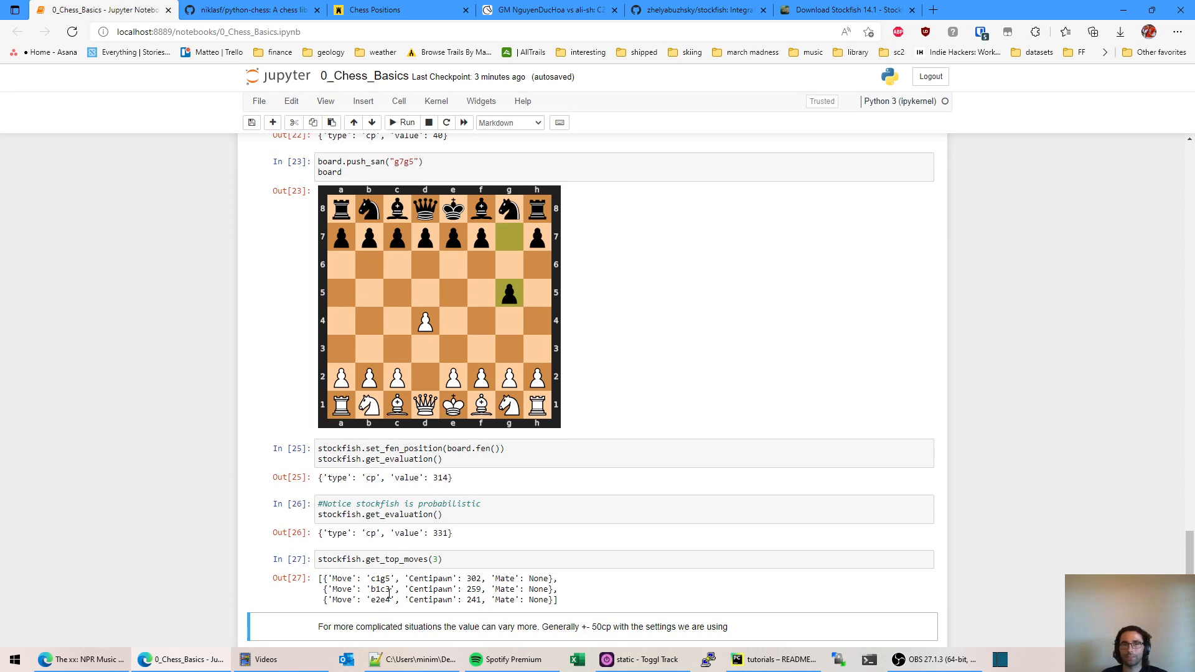
scroll(down, 3)
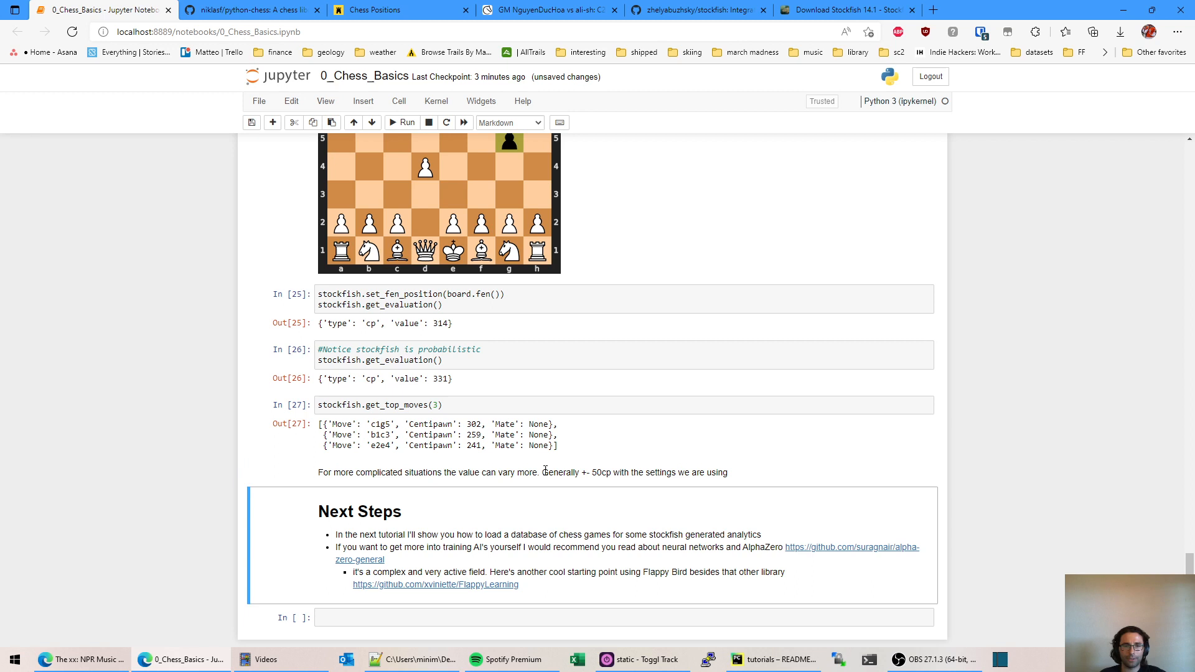
click(627, 618)
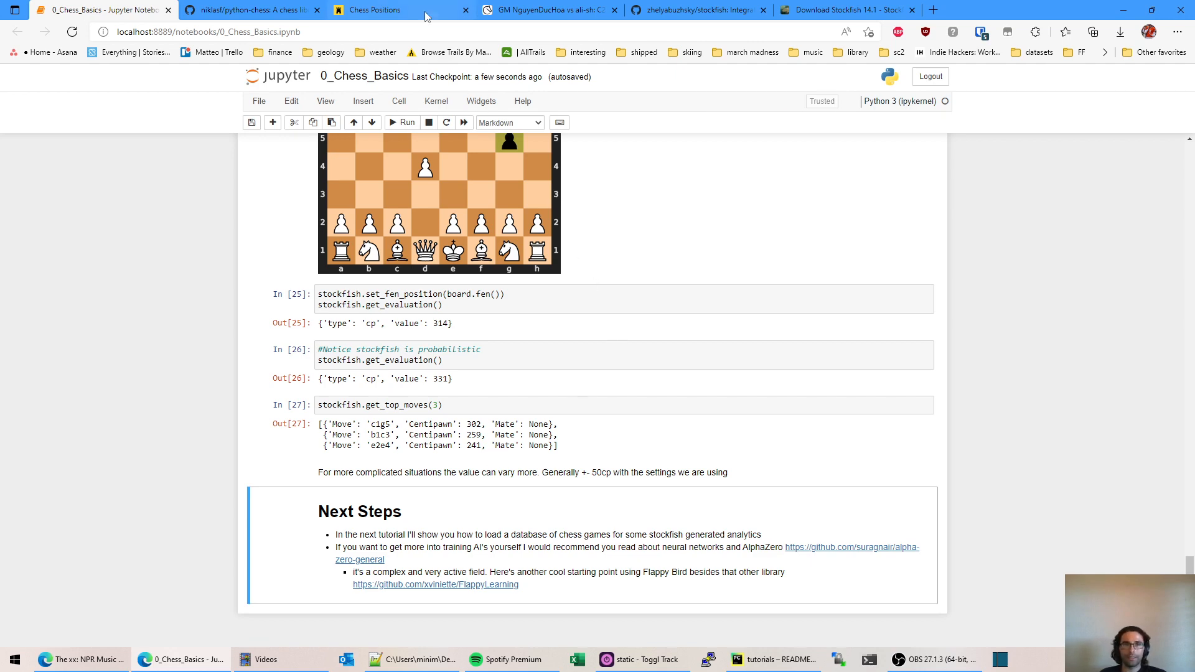
click(372, 10)
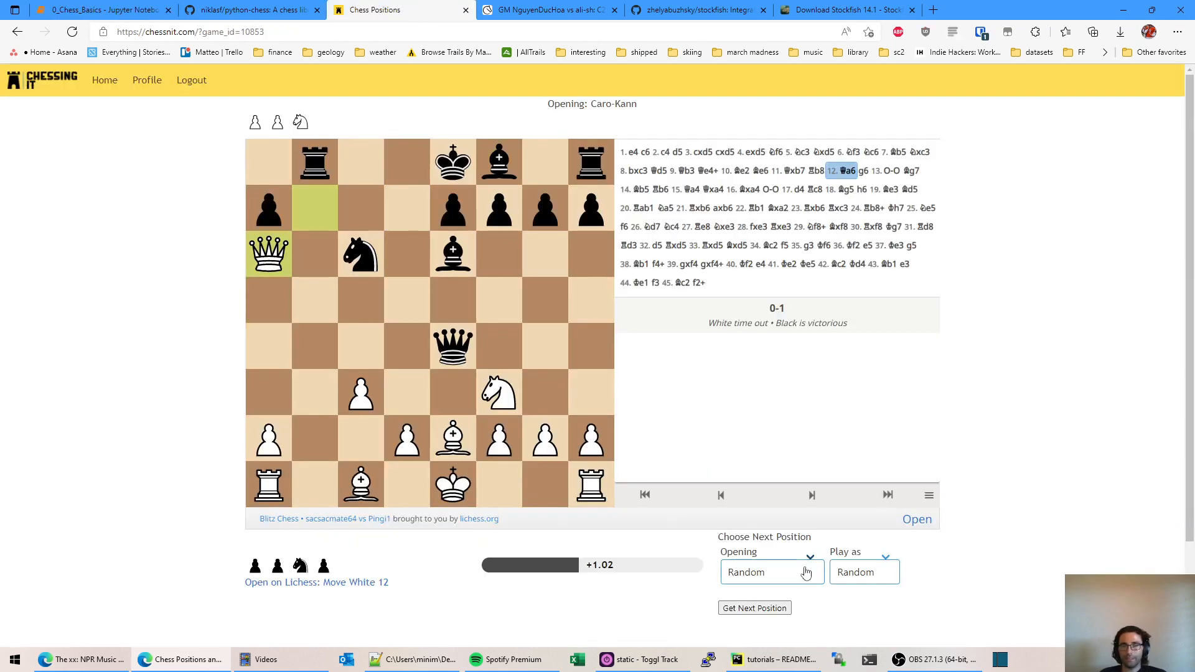
mouse_move(904, 549)
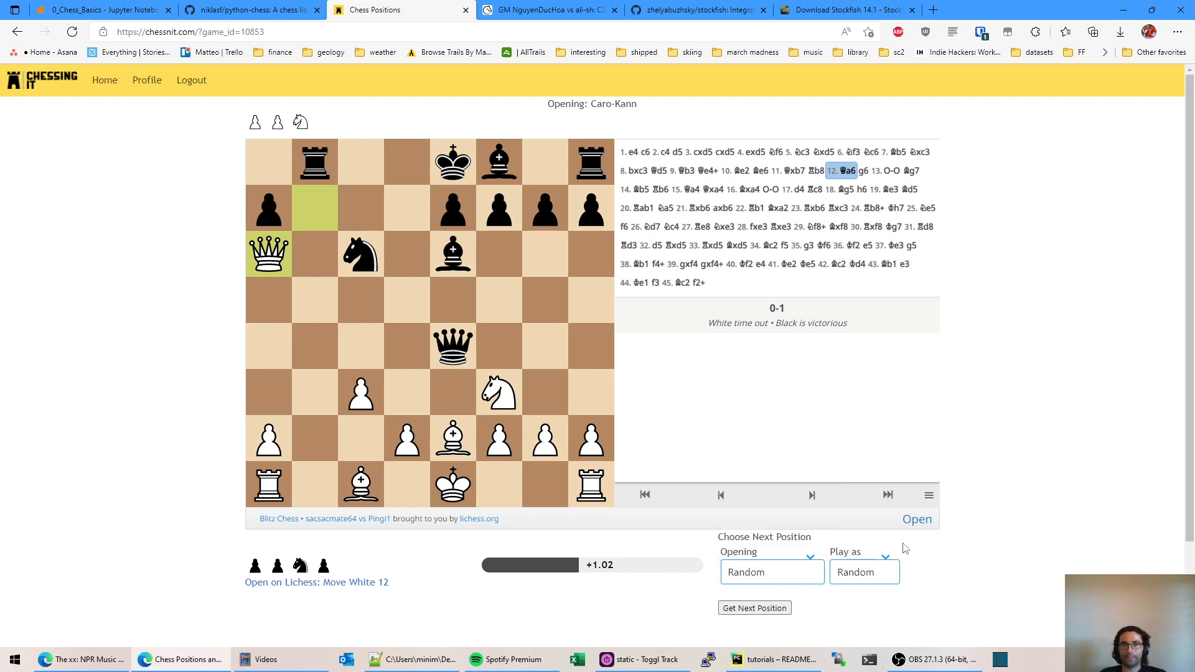
mouse_move(270, 104)
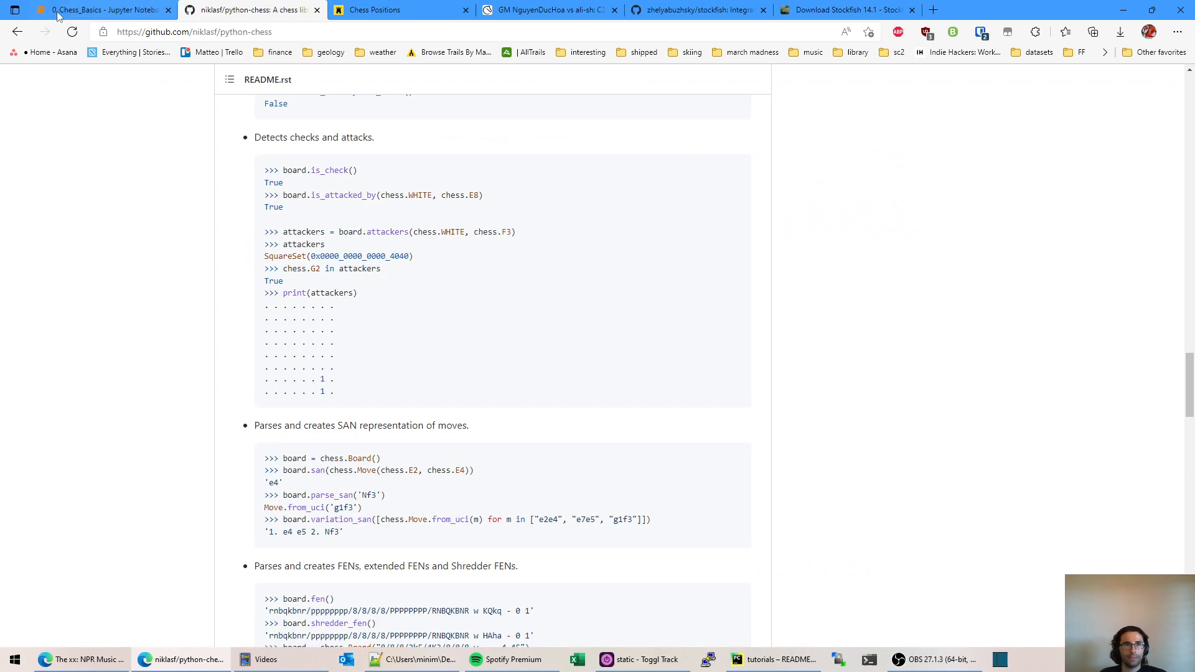
click(100, 10)
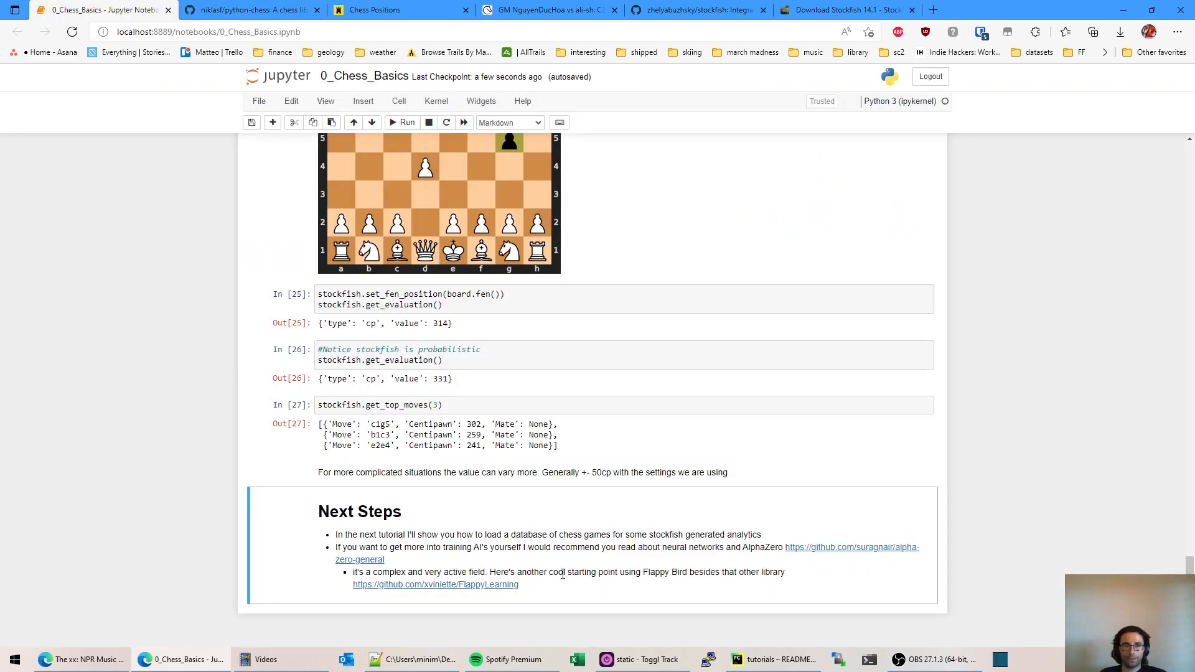